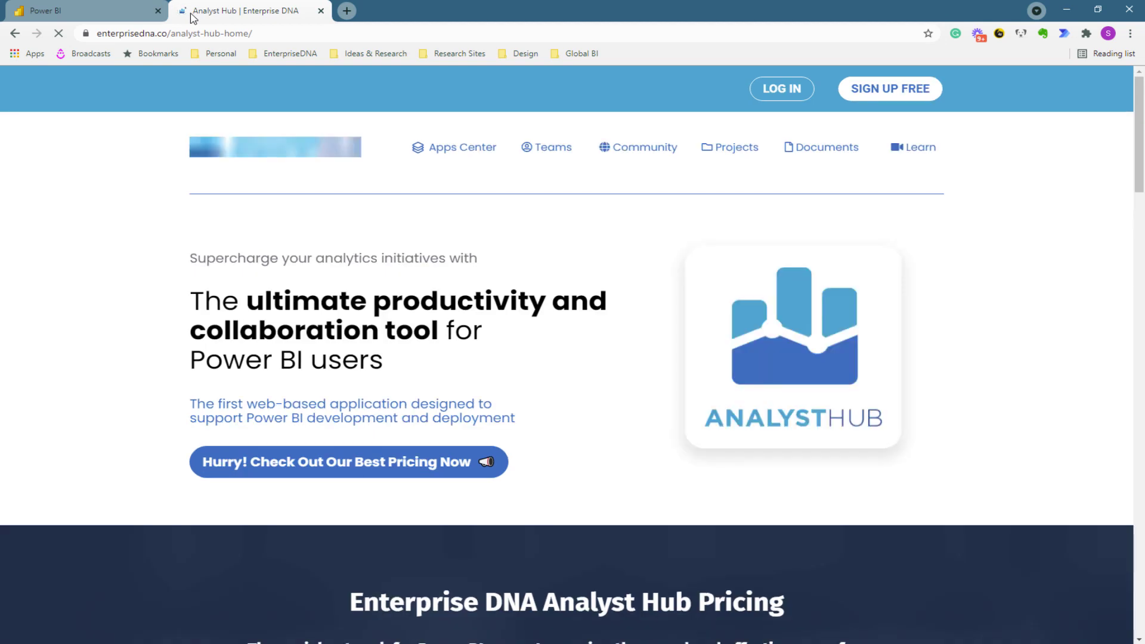
Step: Log in to Analyst Hub to reach the Apps Center catalog
click(455, 147)
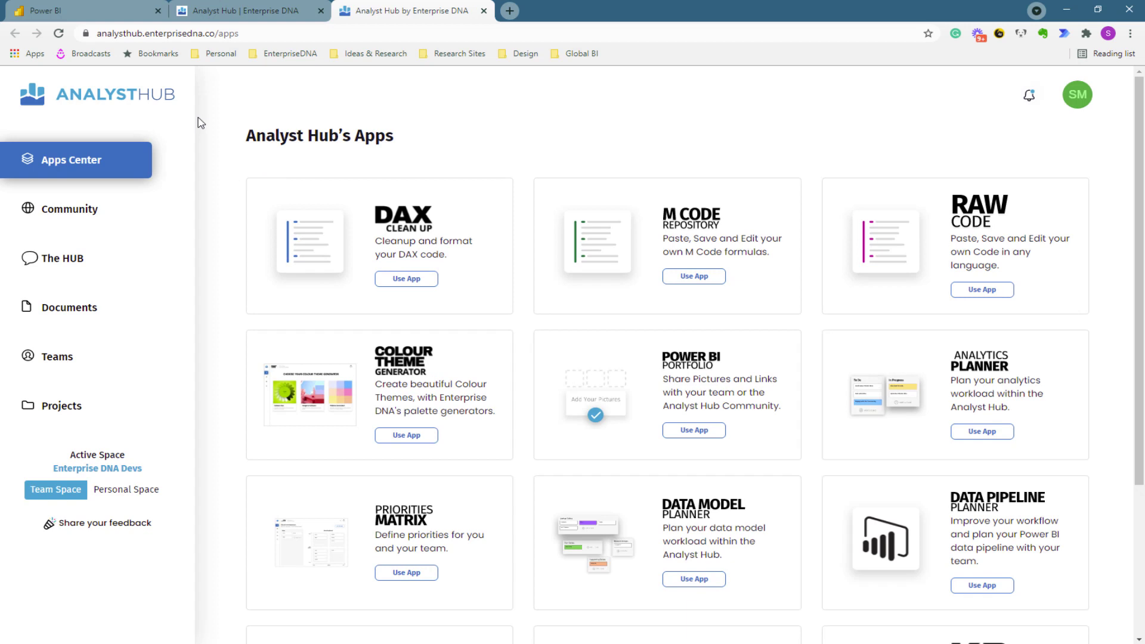
mouse_move(470, 217)
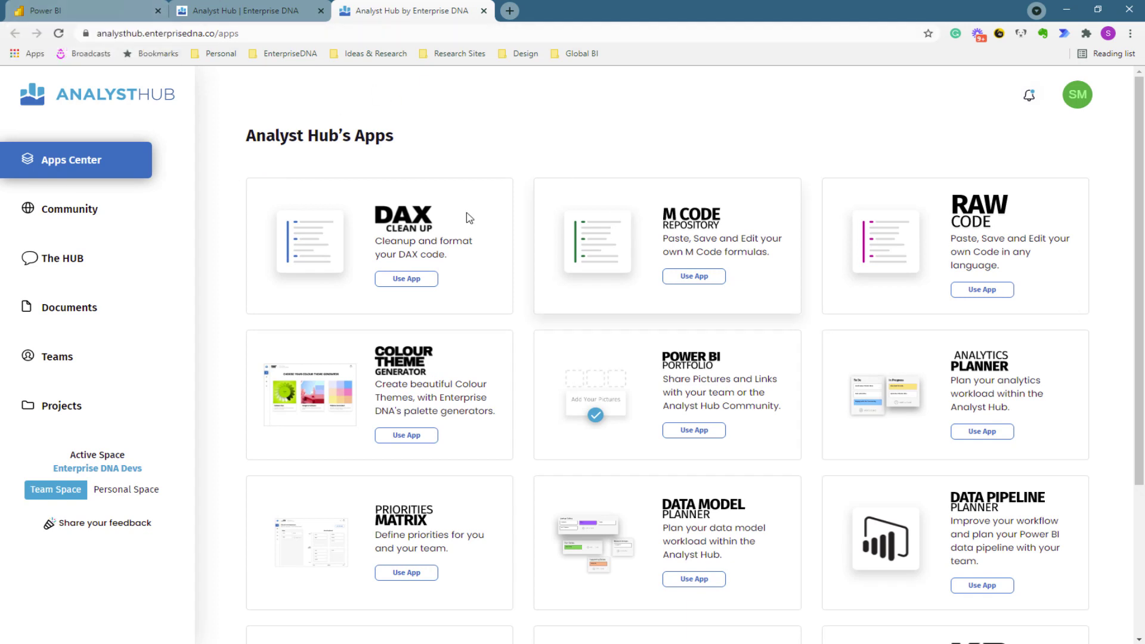
mouse_move(248, 18)
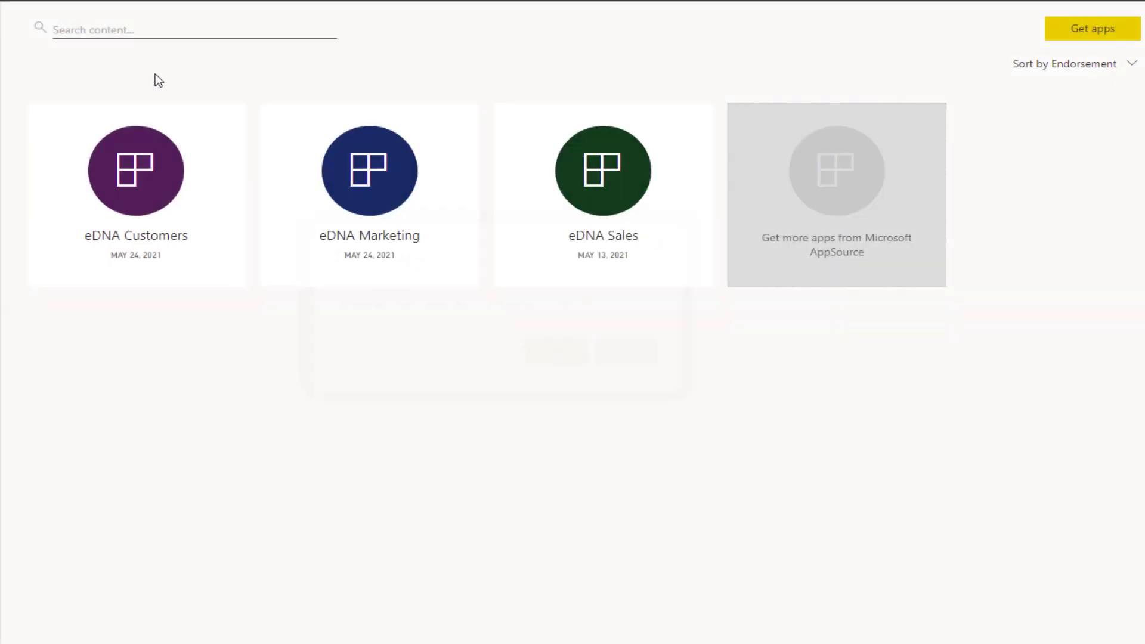
mouse_move(454, 141)
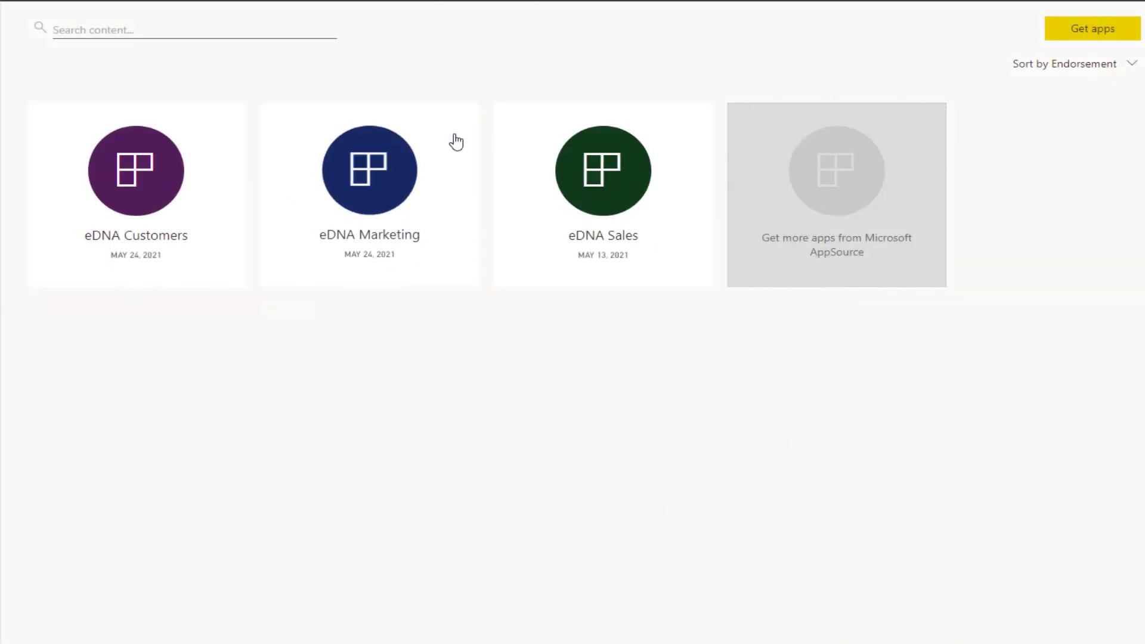
mouse_move(284, 346)
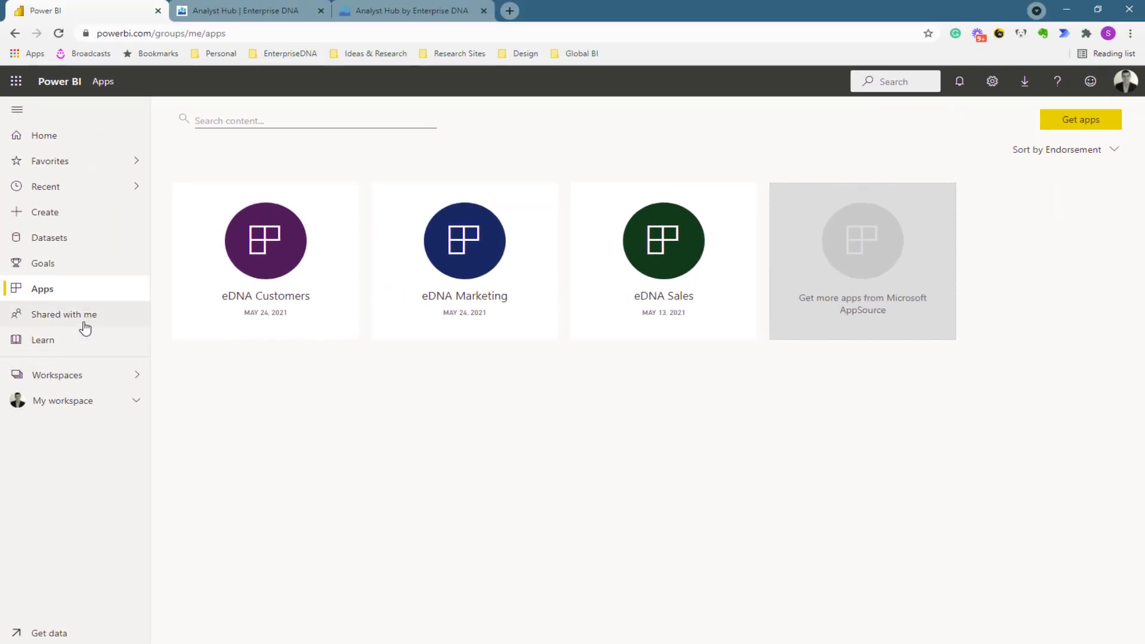
click(57, 375)
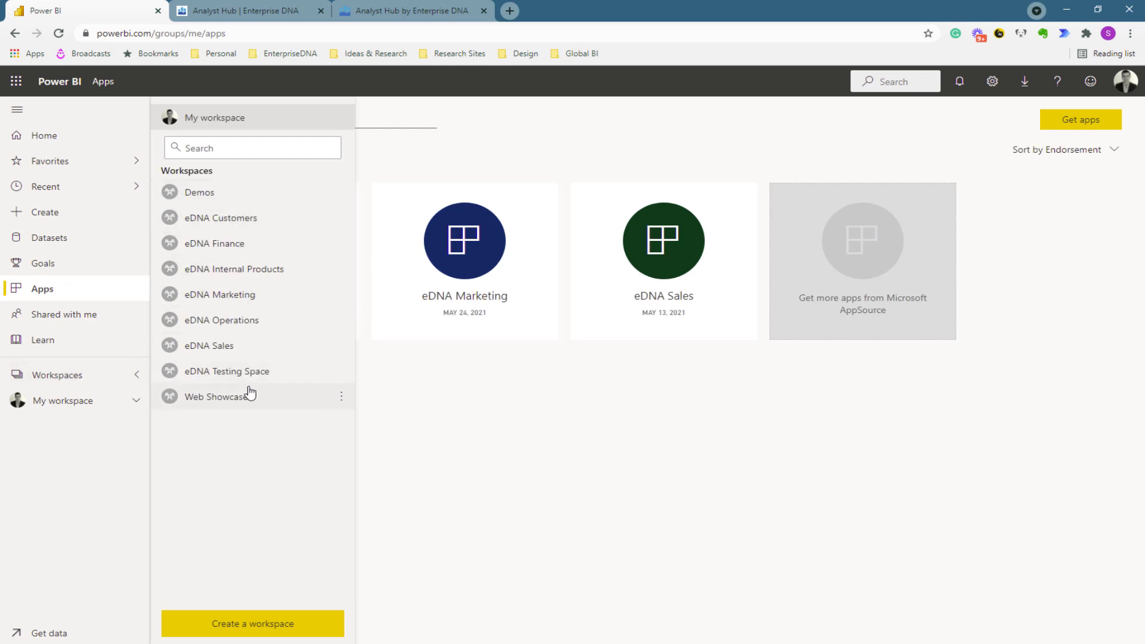
mouse_move(219, 396)
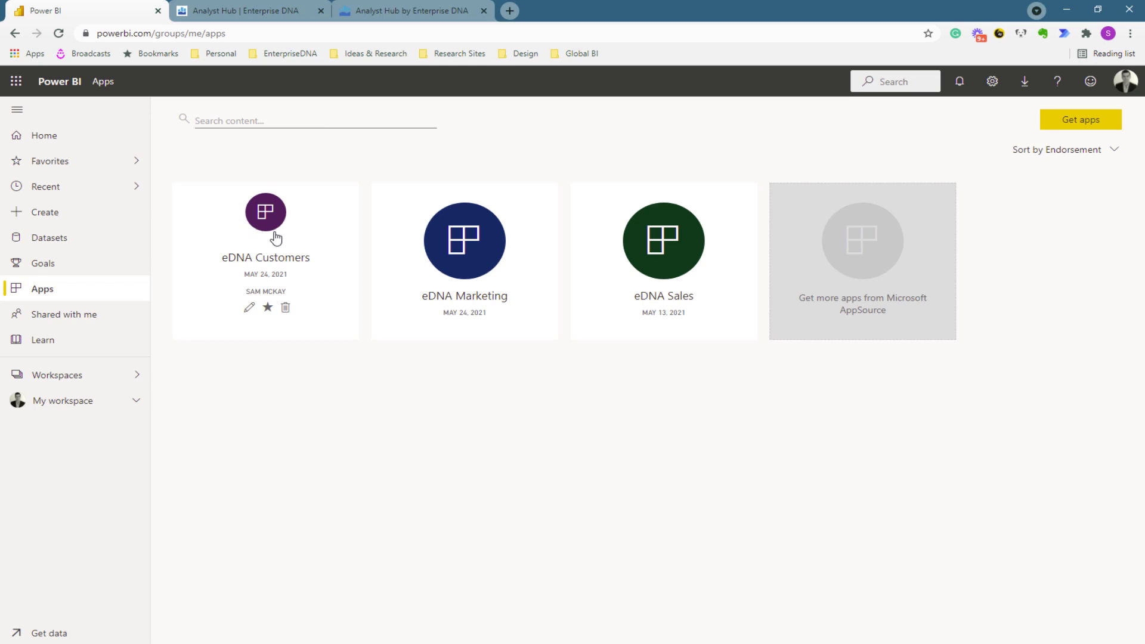
Step: Open the eDNA Customers app to its Teachable User Insights report
click(264, 212)
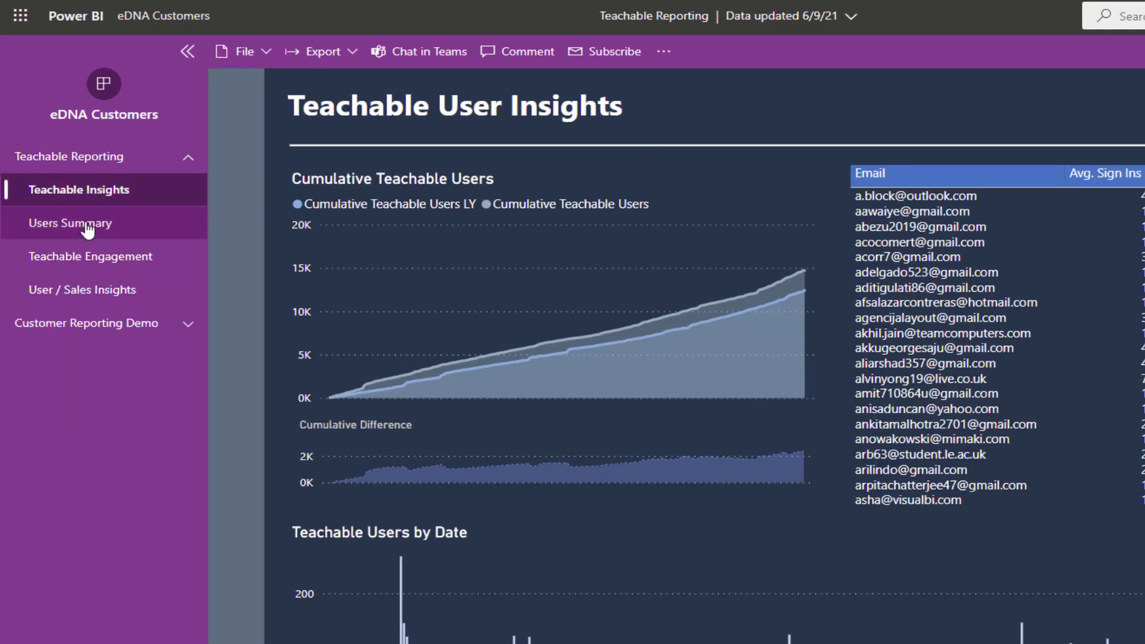
mouse_move(106, 278)
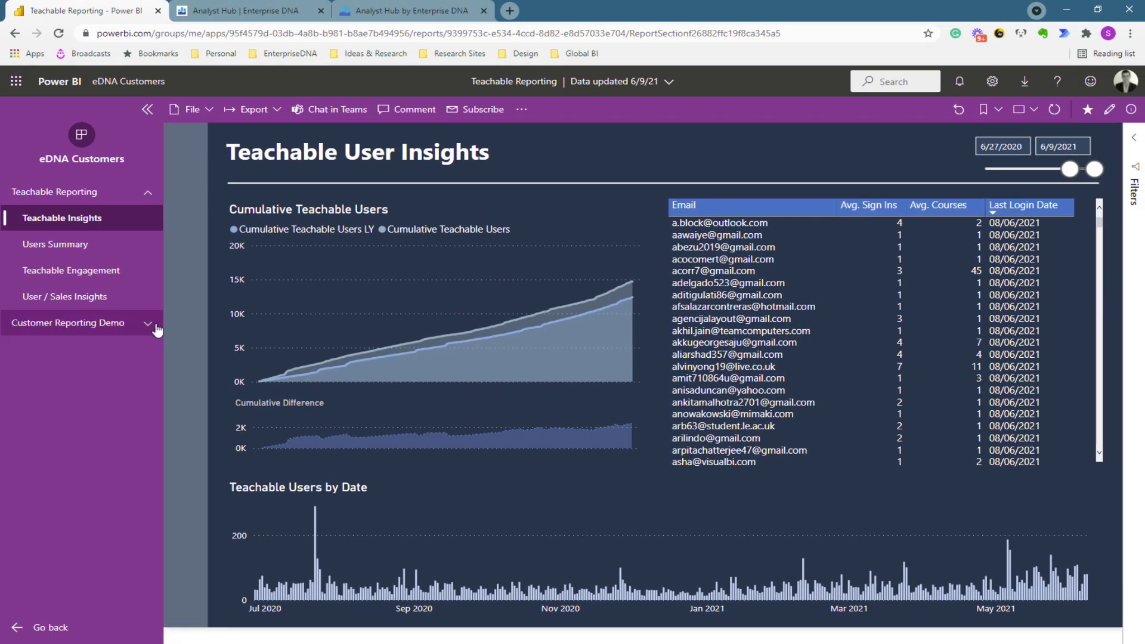
mouse_move(146, 327)
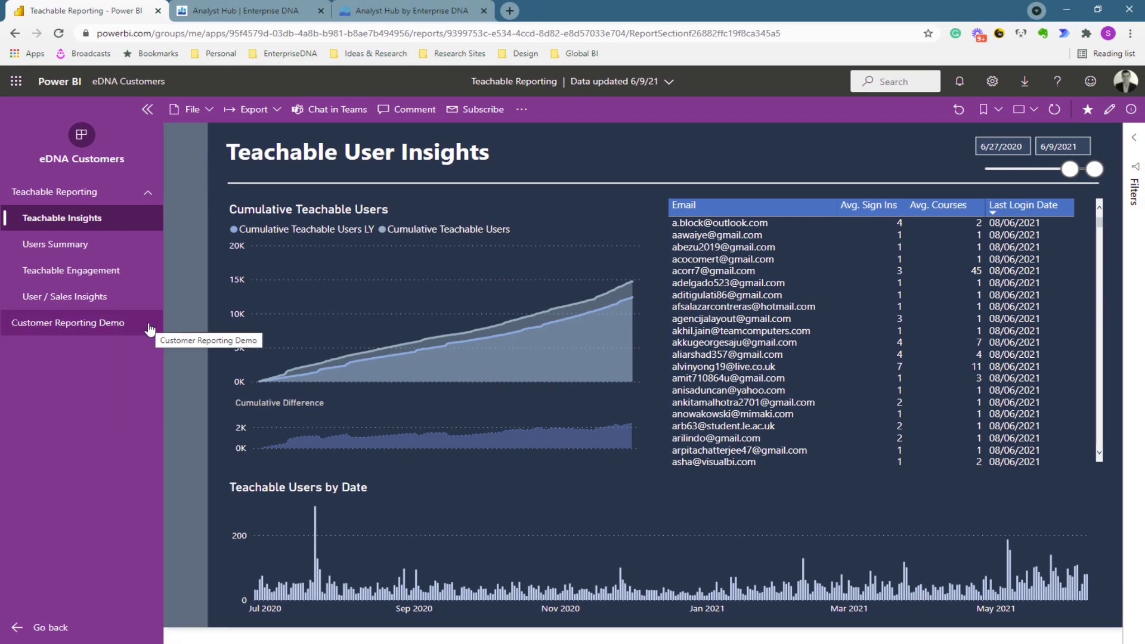
mouse_move(70, 83)
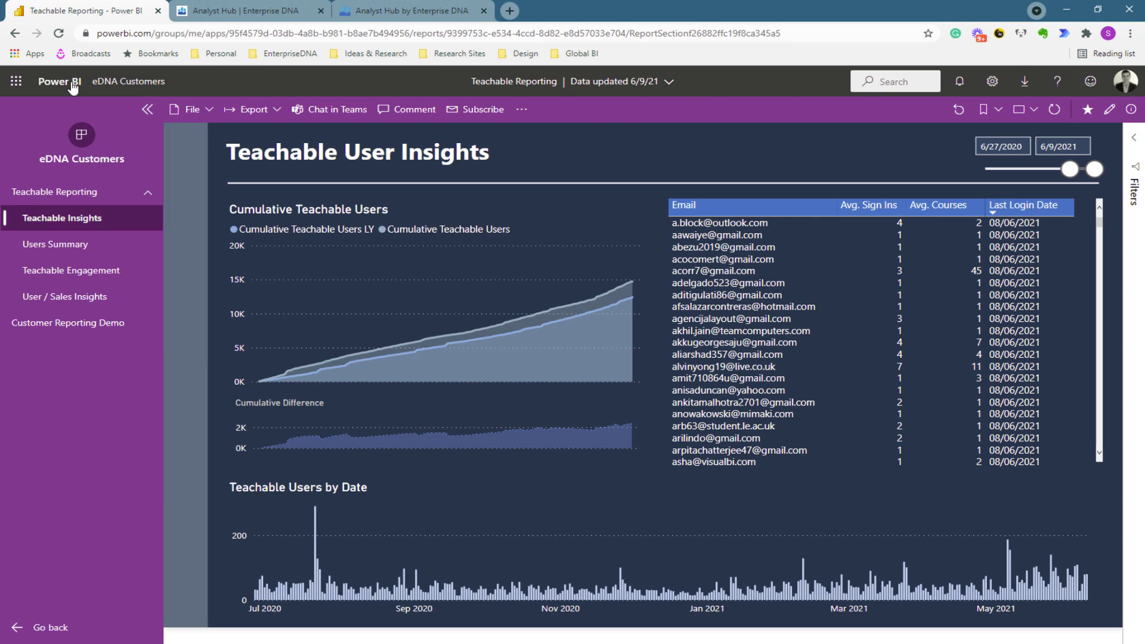
Step: Go Home from the eDNA Customers app and show the installed Apps list
click(60, 81)
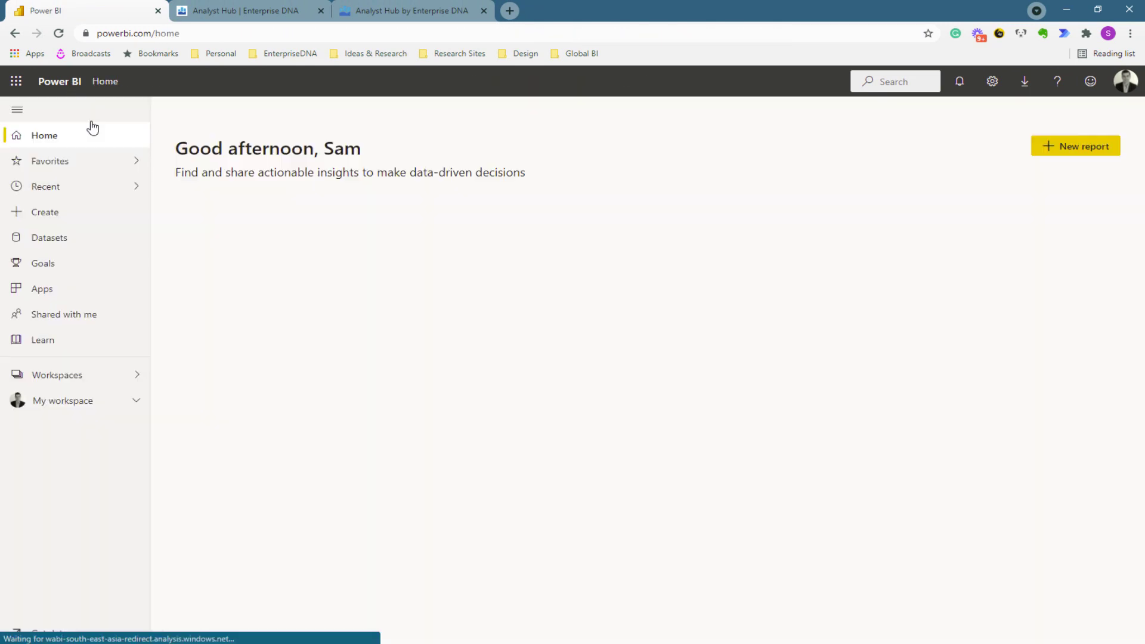
click(42, 288)
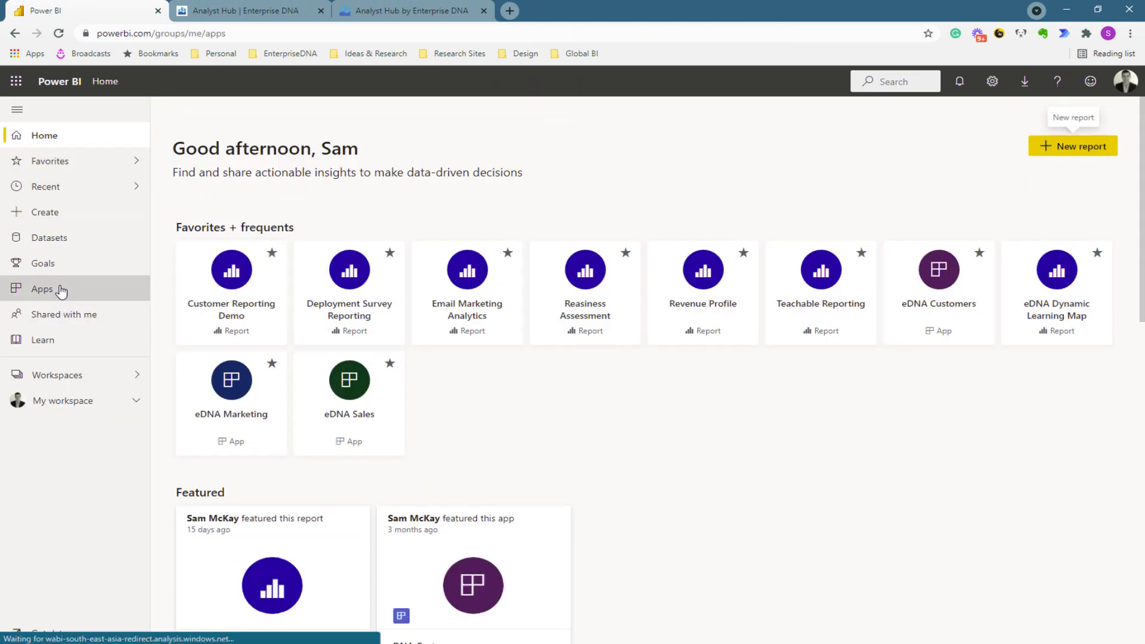
click(42, 289)
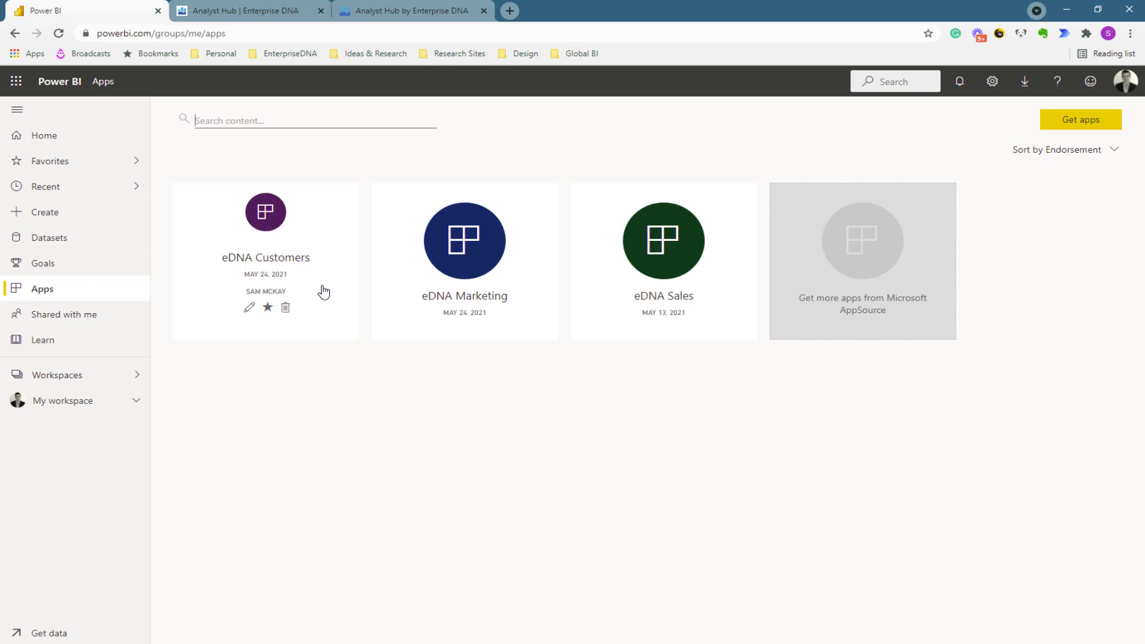
mouse_move(356, 376)
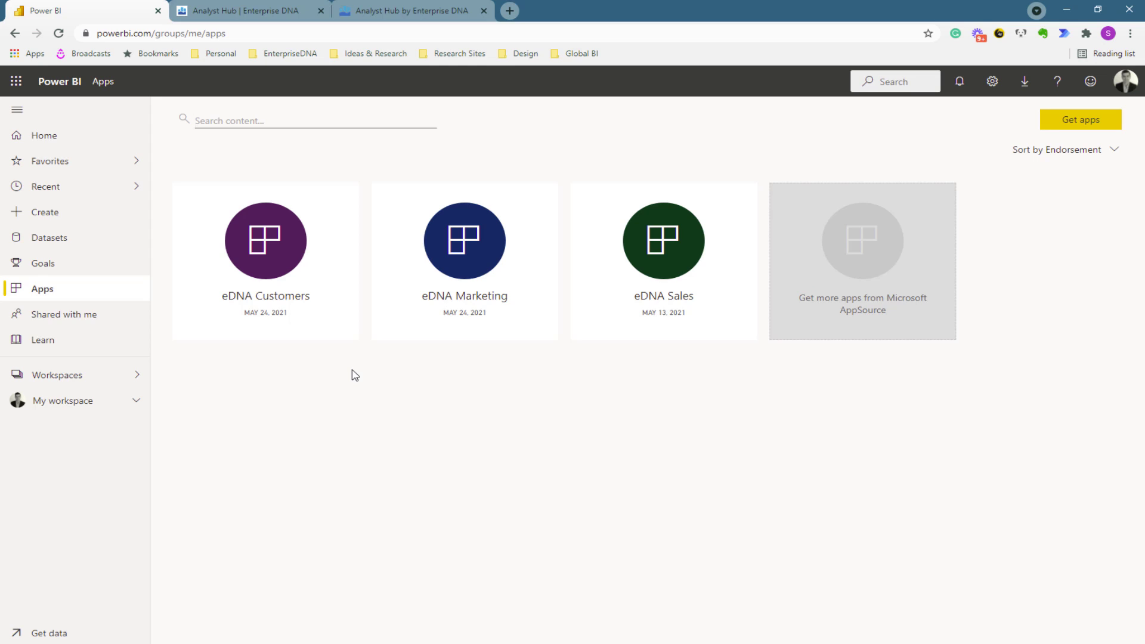
mouse_move(73, 382)
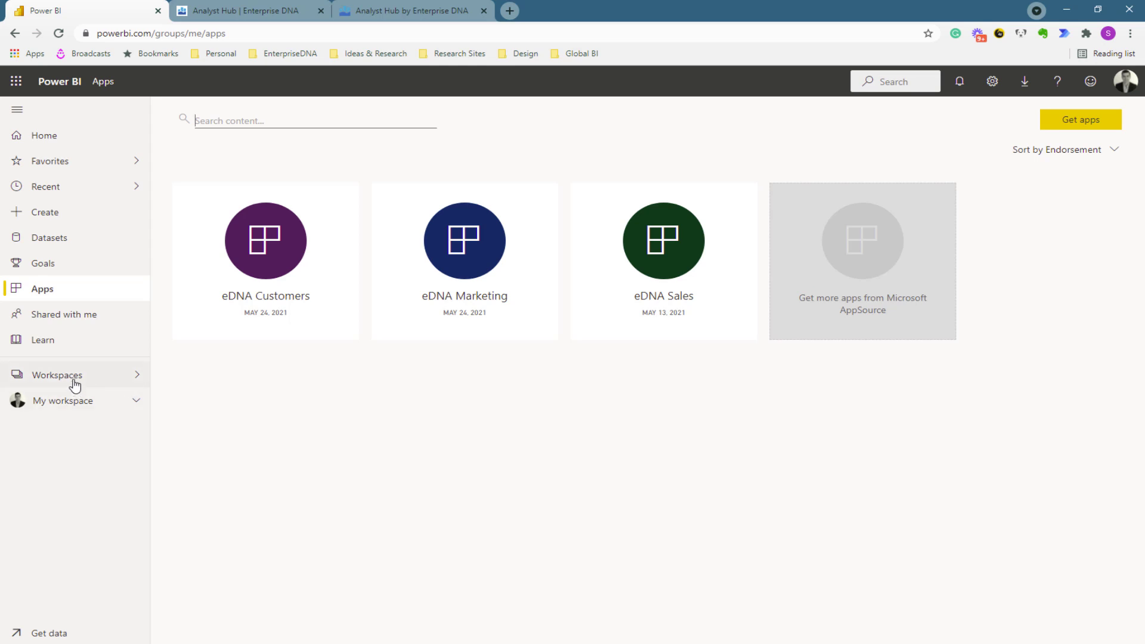
Step: Show the workspaces list including Demos, eDNA Customers, eDNA Finance and Web Showcase
click(58, 374)
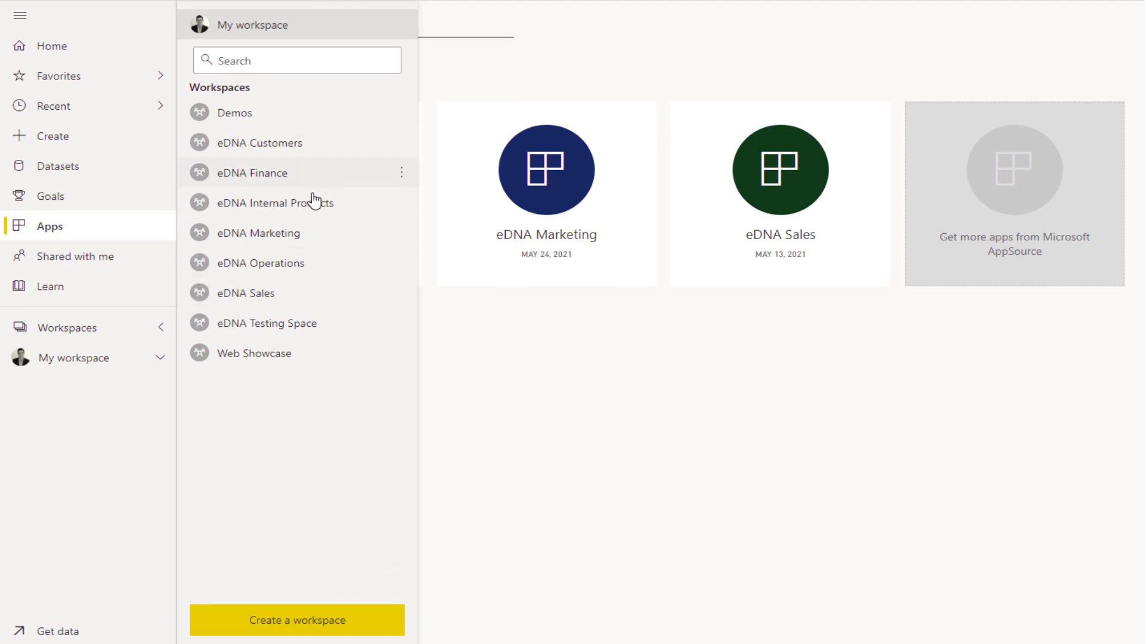
mouse_move(310, 202)
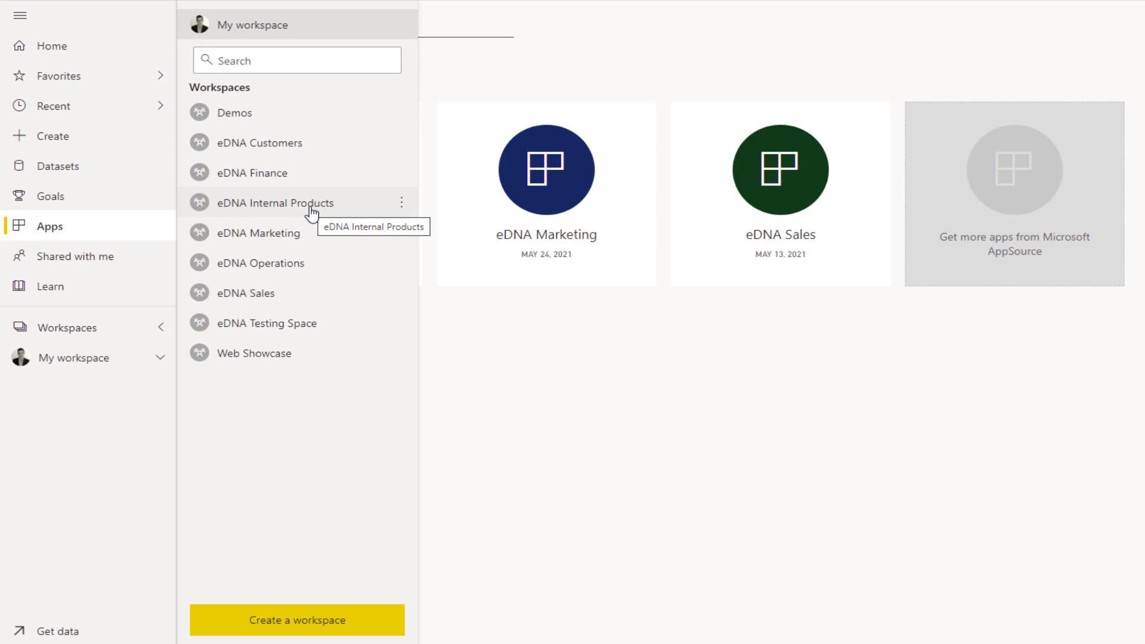
mouse_move(307, 301)
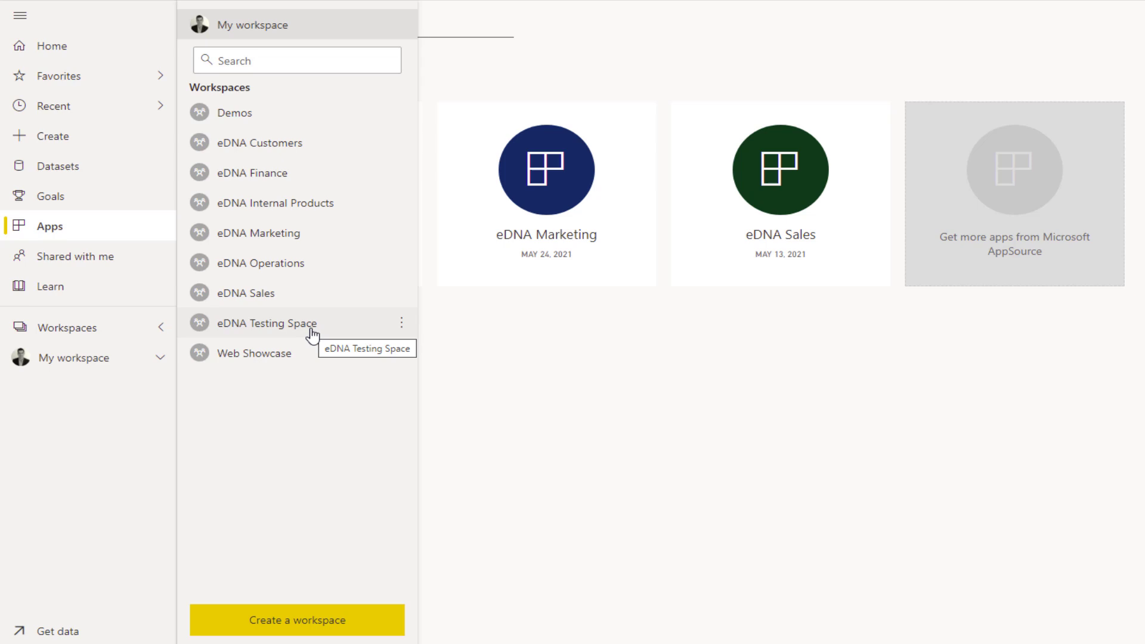
mouse_move(380, 301)
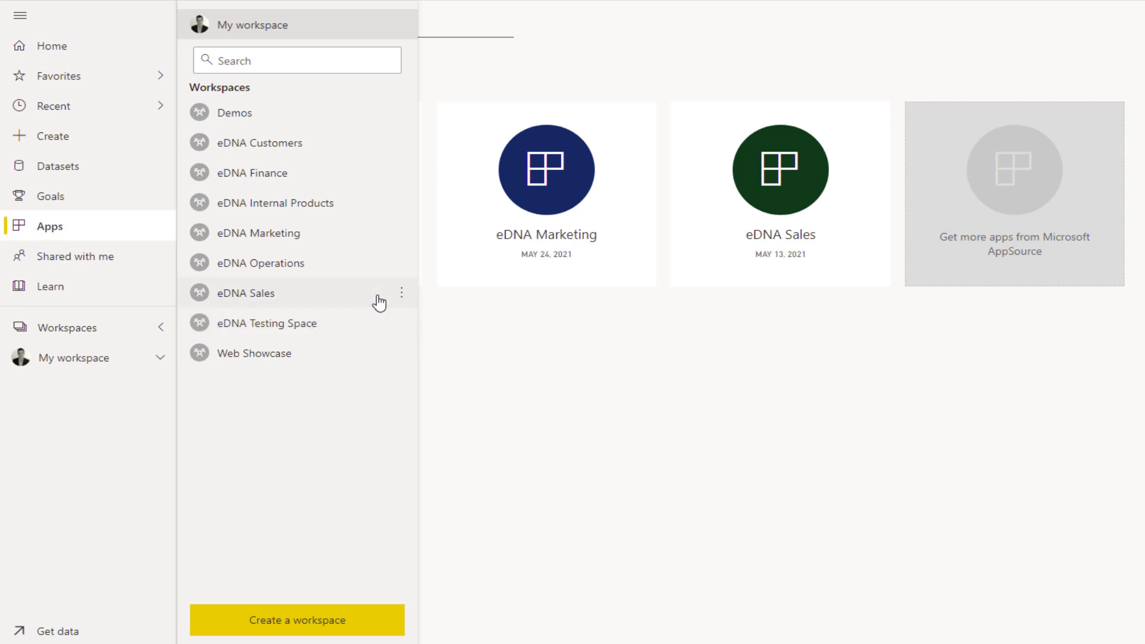
mouse_move(312, 149)
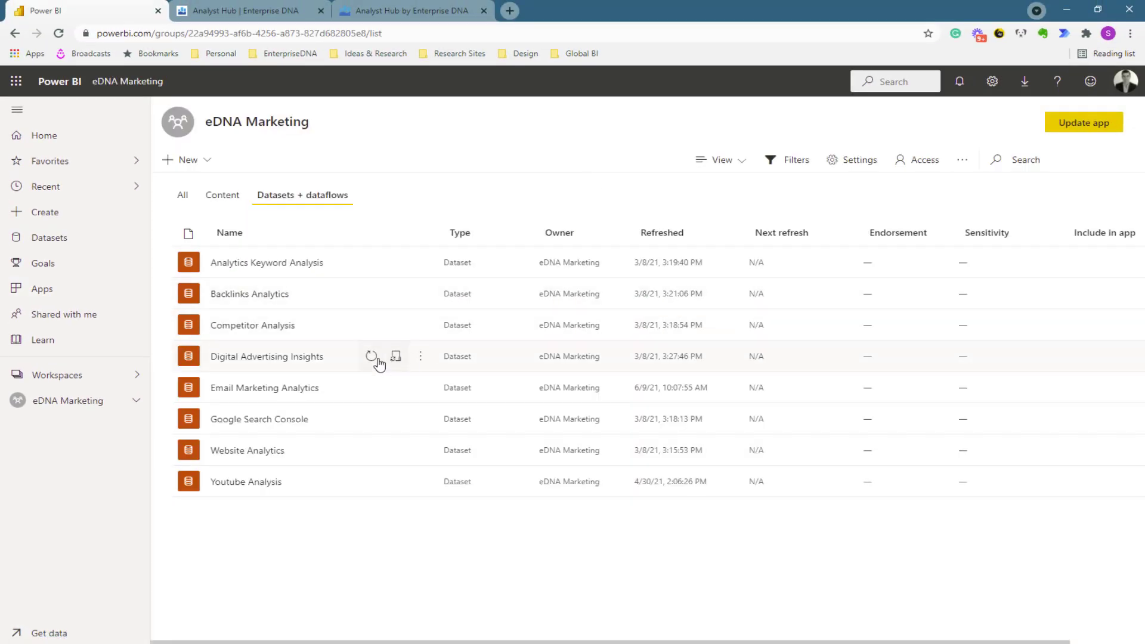
mouse_move(372, 358)
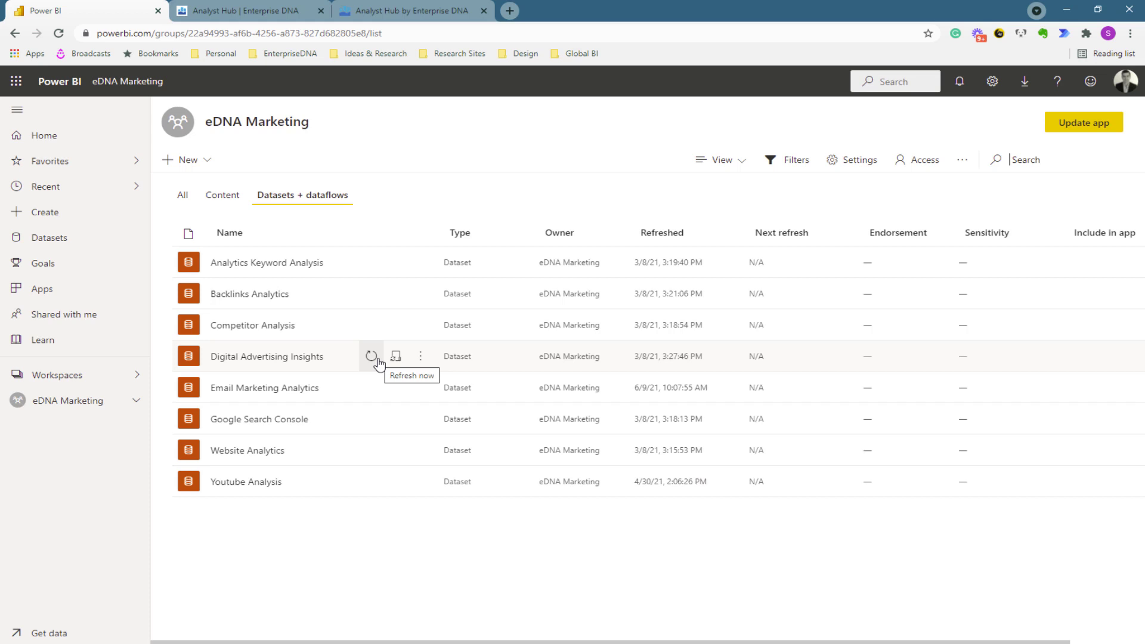
mouse_move(196, 183)
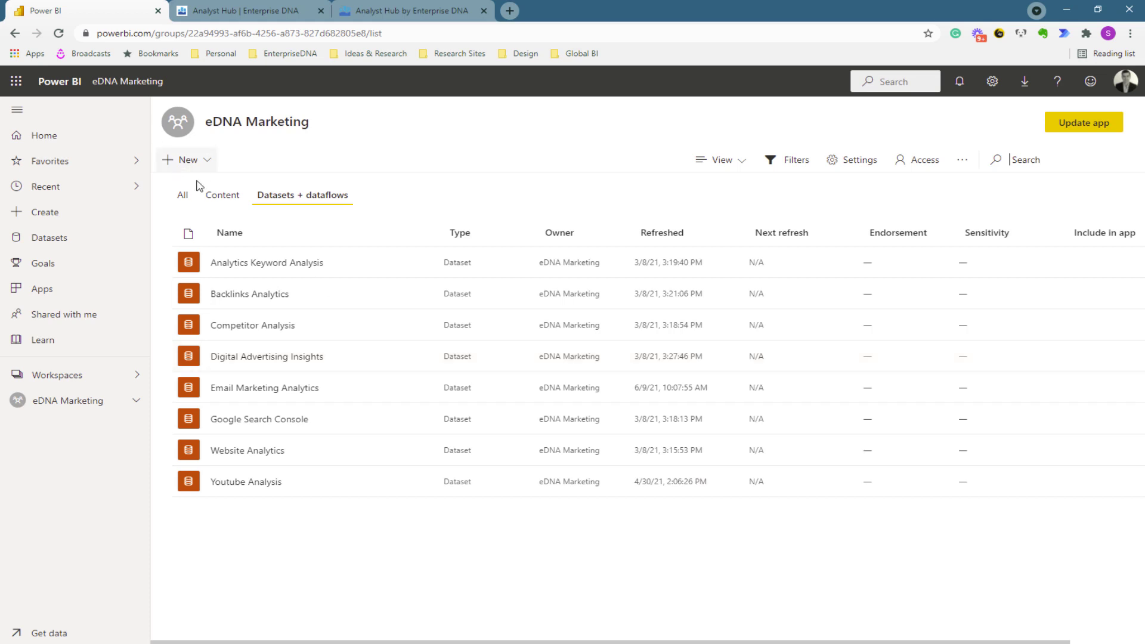
Step: Show the eDNA Marketing workspace's Content list of reports with Include in app toggles
click(222, 195)
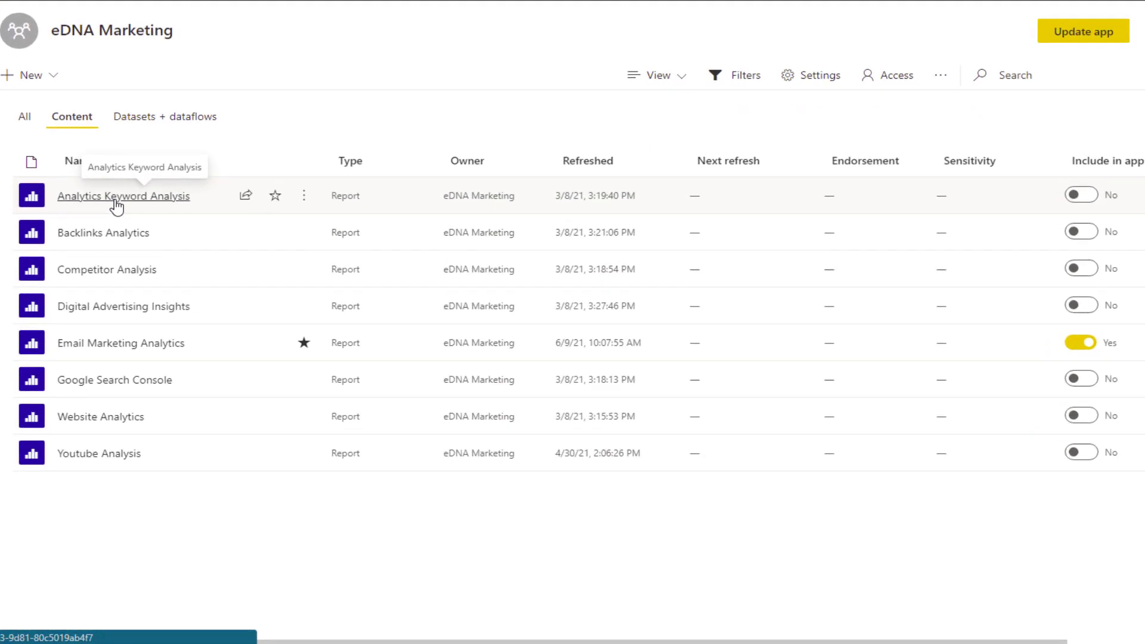
mouse_move(80, 319)
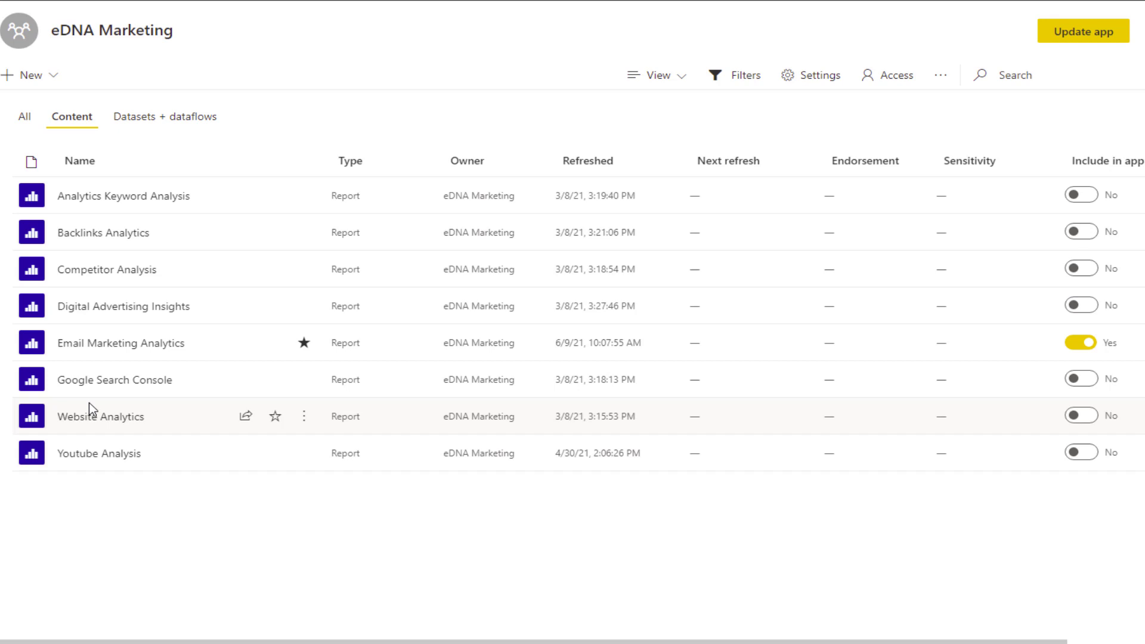
mouse_move(123, 195)
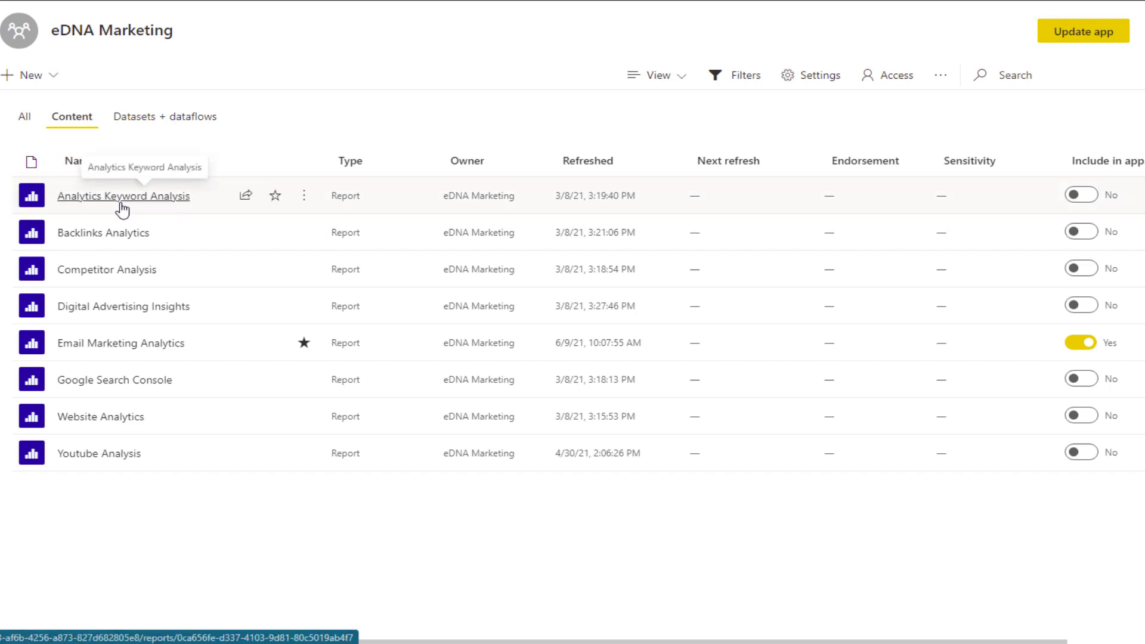
mouse_move(1109, 177)
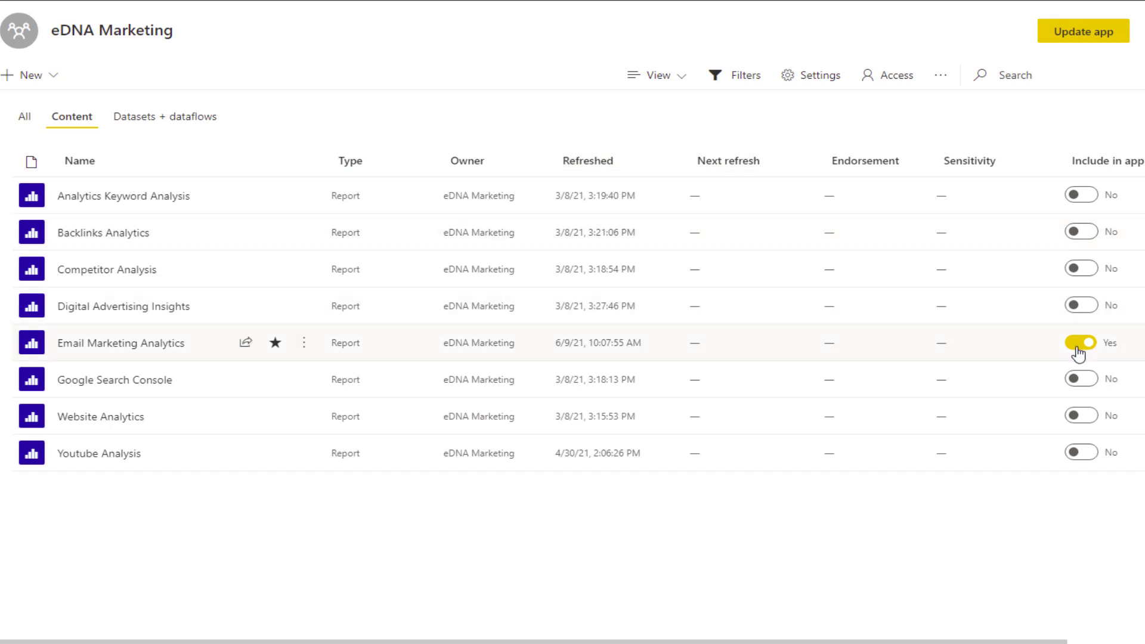
mouse_move(1080, 353)
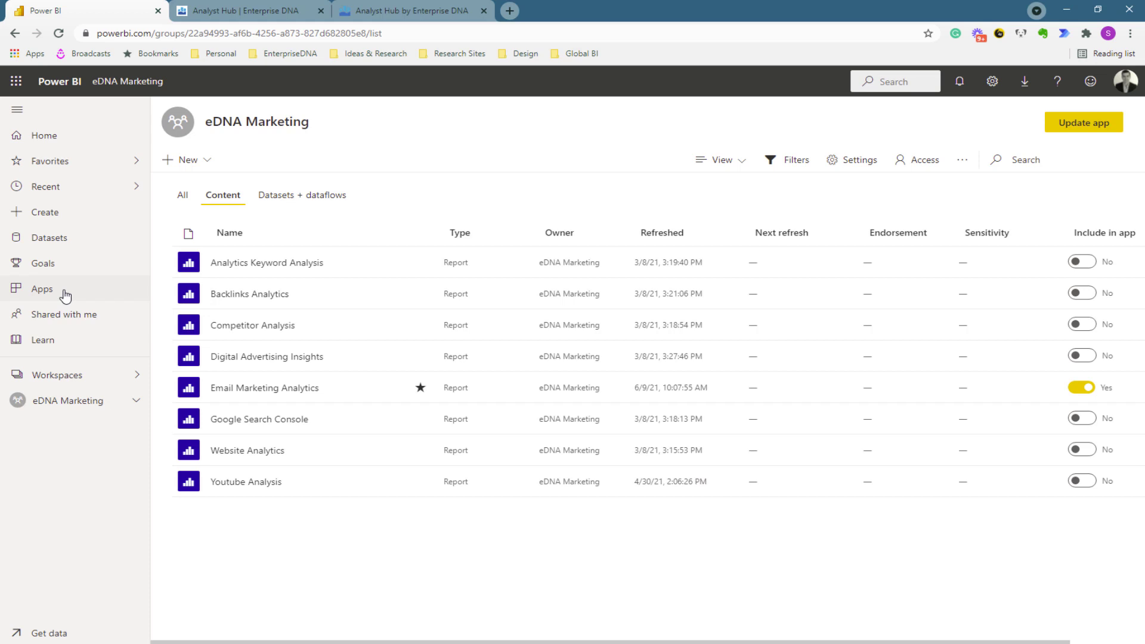
mouse_move(266, 371)
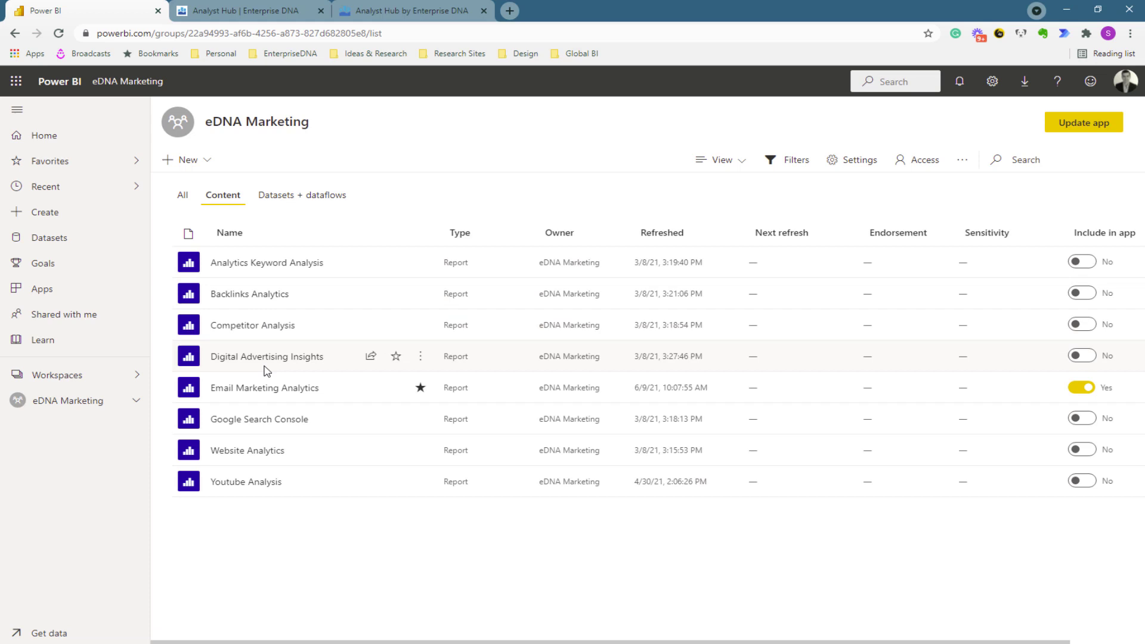
mouse_move(266, 356)
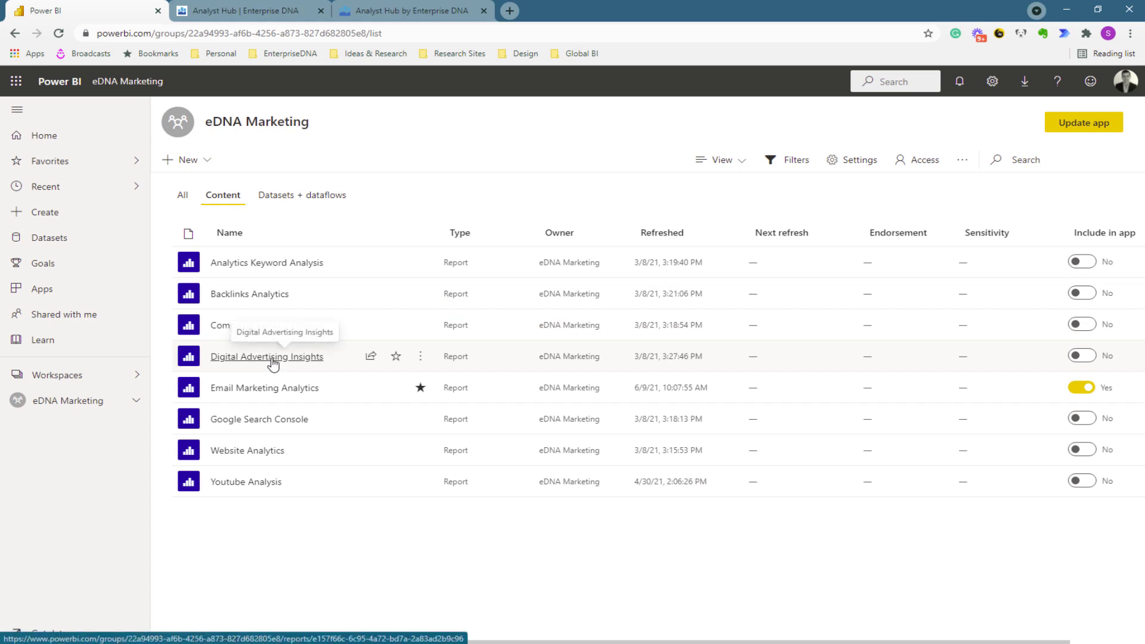
mouse_move(427, 232)
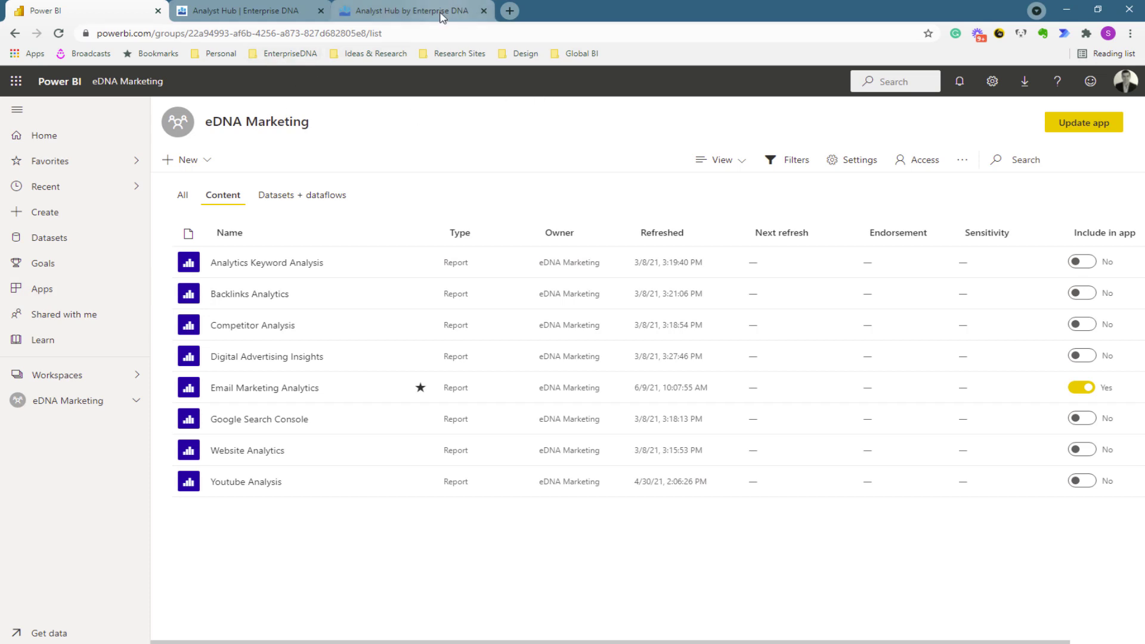
Step: Show the full workspaces flyout from Demos through Web Showcase
click(57, 374)
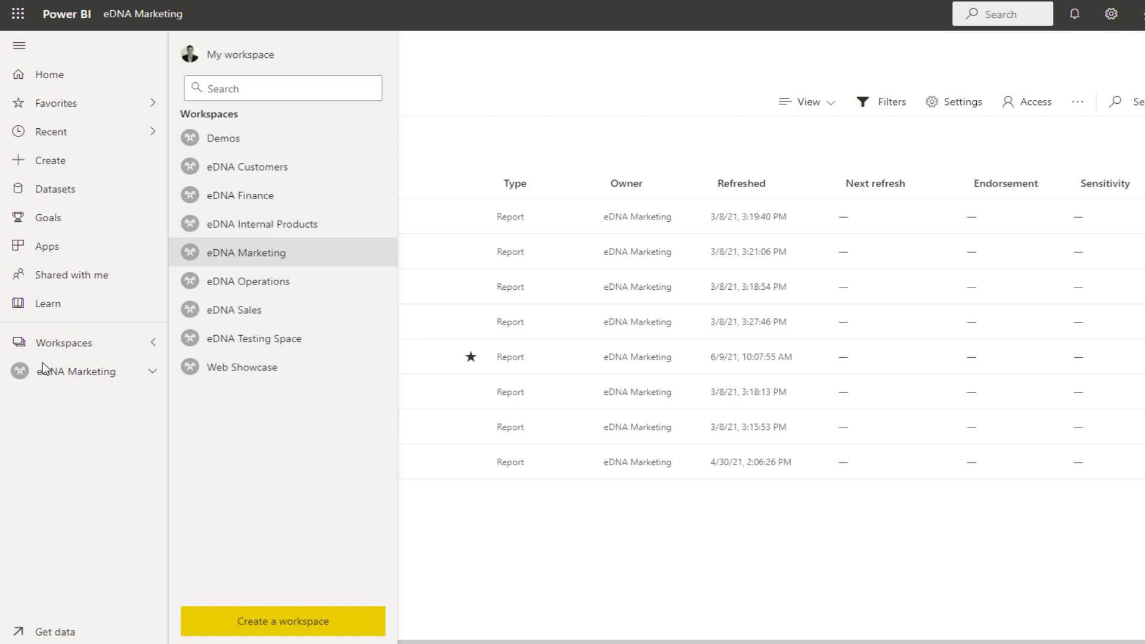
mouse_move(79, 344)
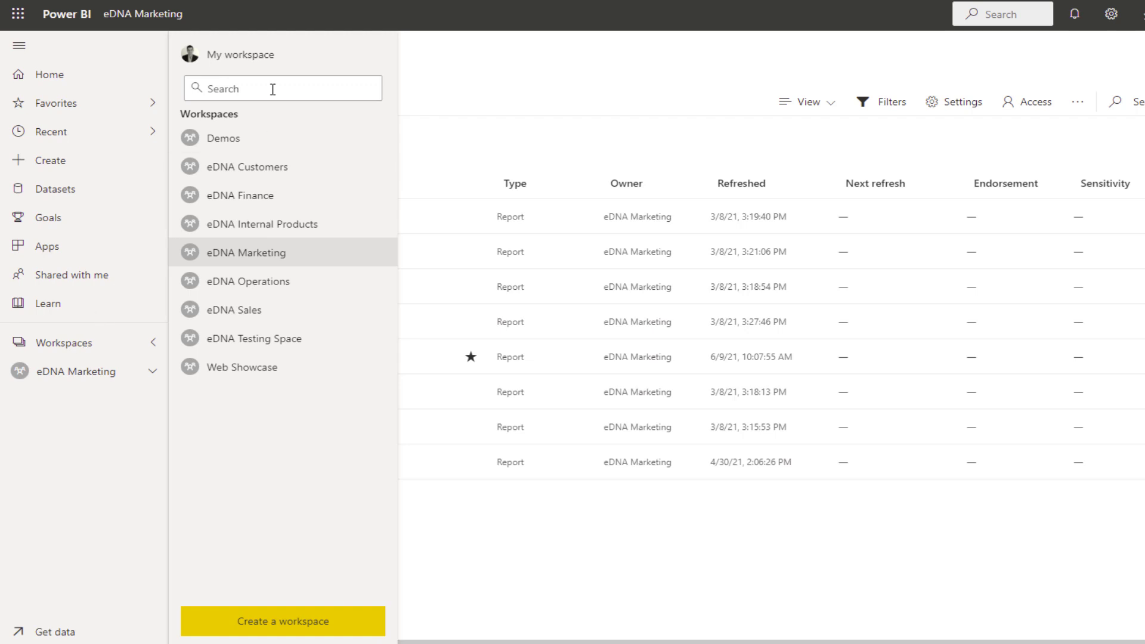
mouse_move(300, 313)
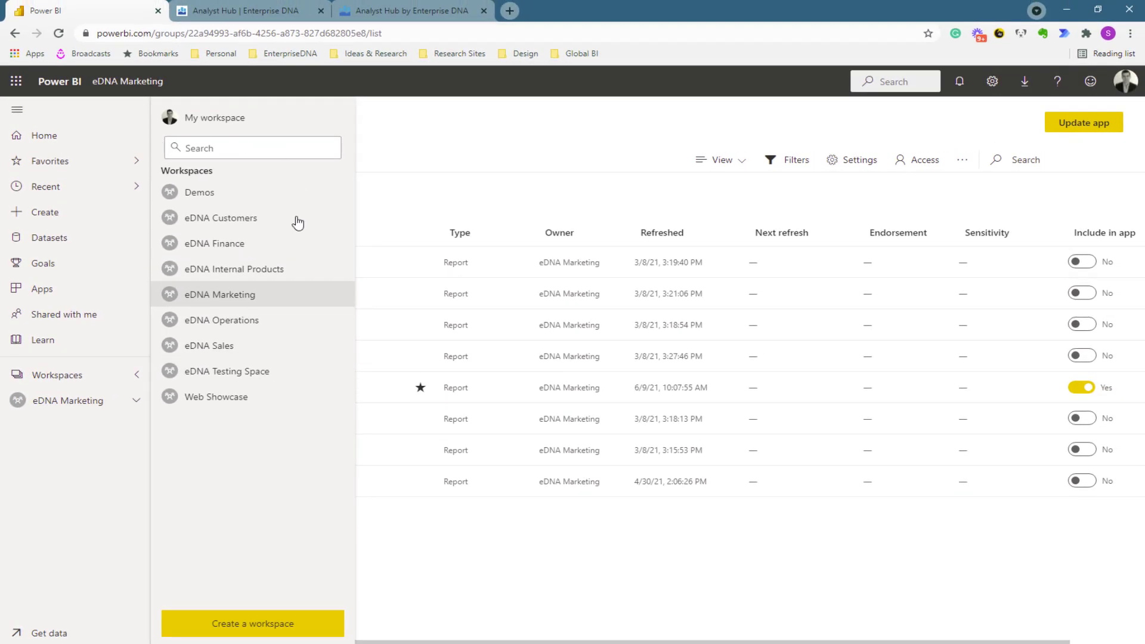
mouse_move(207, 289)
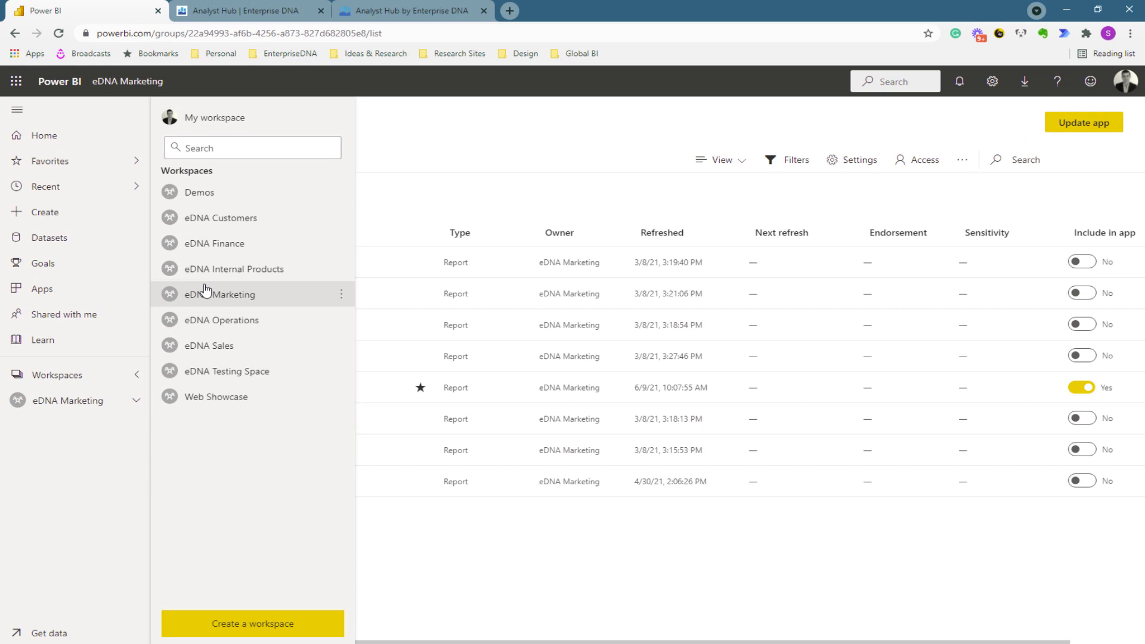
mouse_move(233, 217)
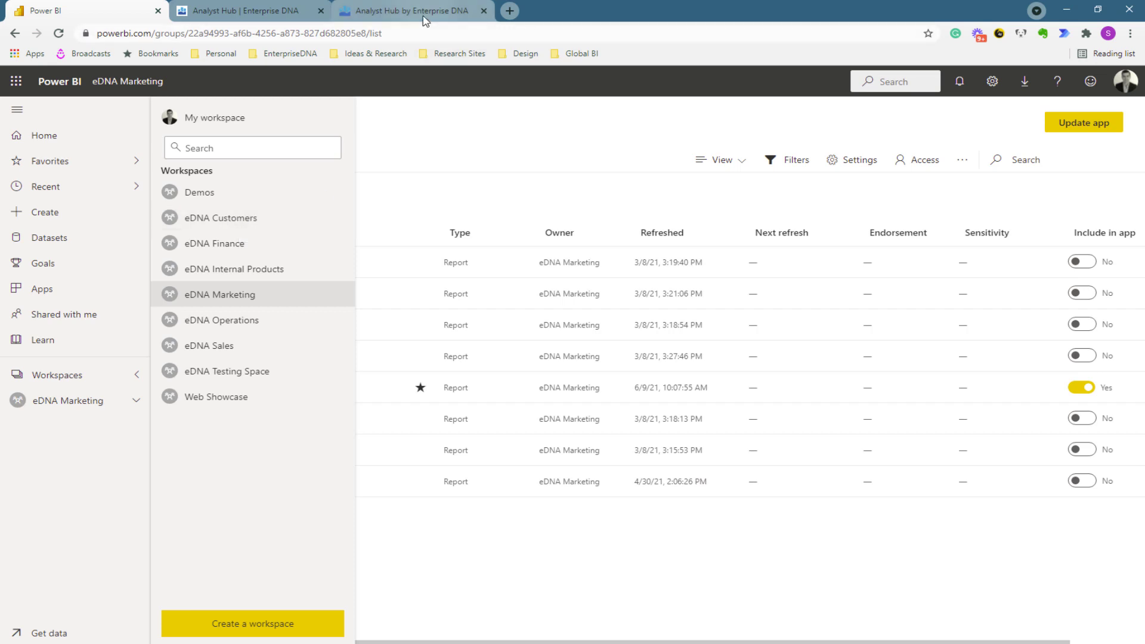
mouse_move(412, 11)
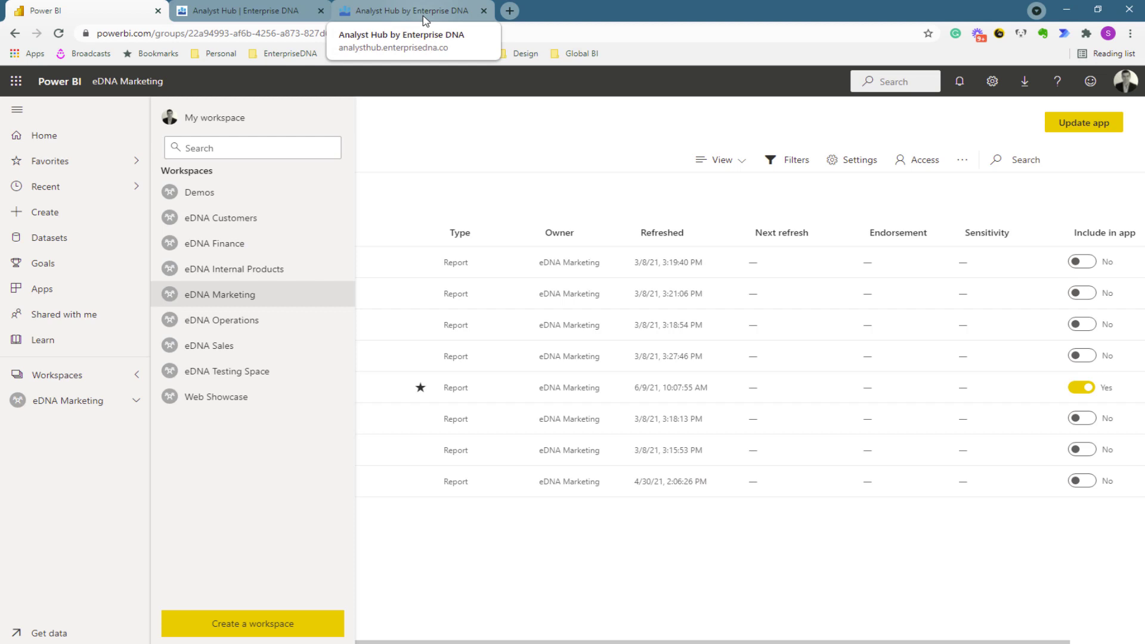
Step: Switch to Analyst Hub's Teams page and select the Enterprise DNA Devs team
click(408, 11)
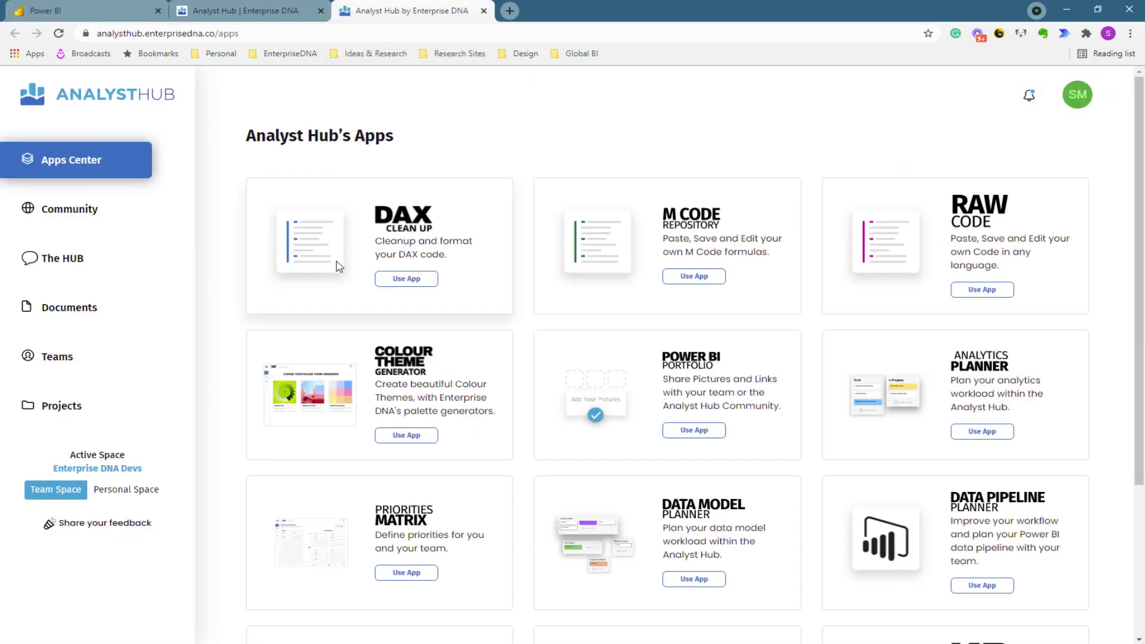
click(56, 356)
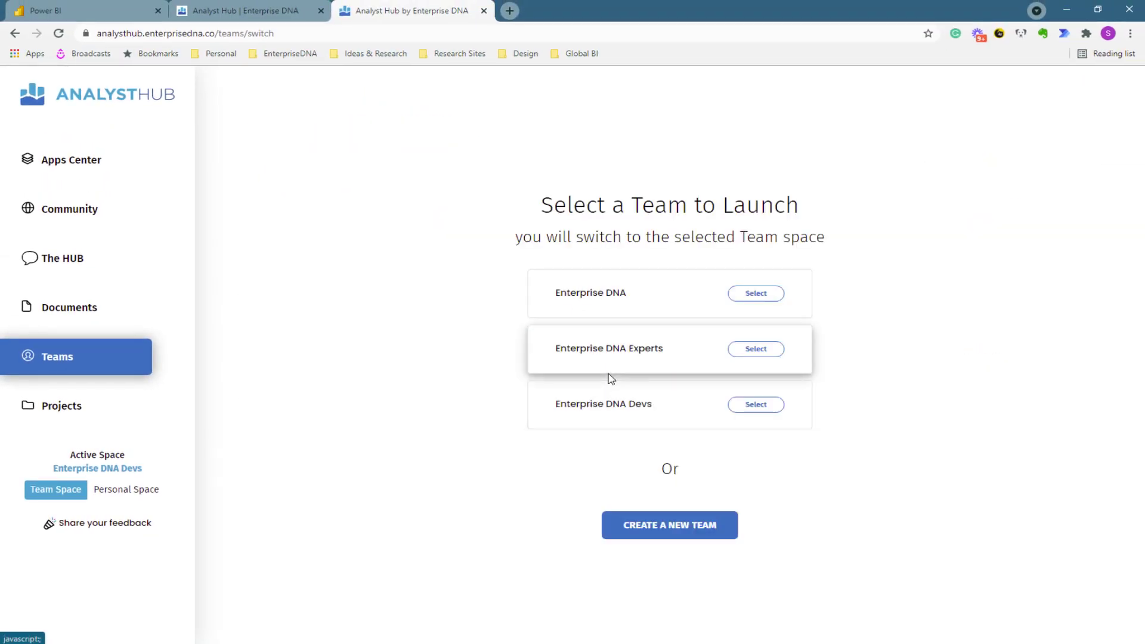
mouse_move(622, 409)
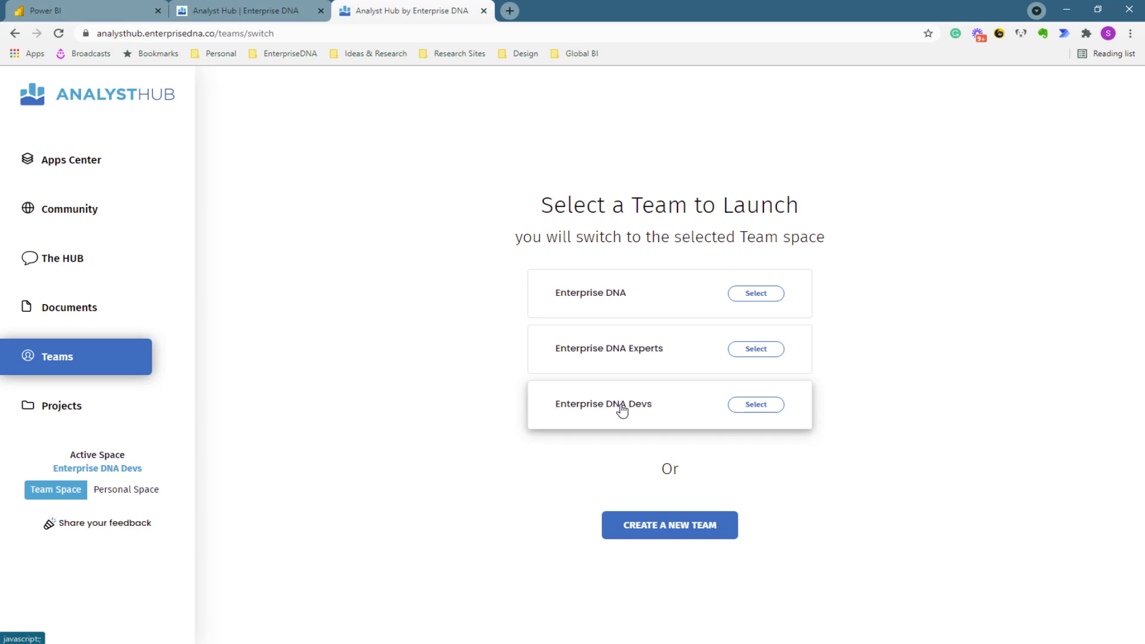
click(755, 404)
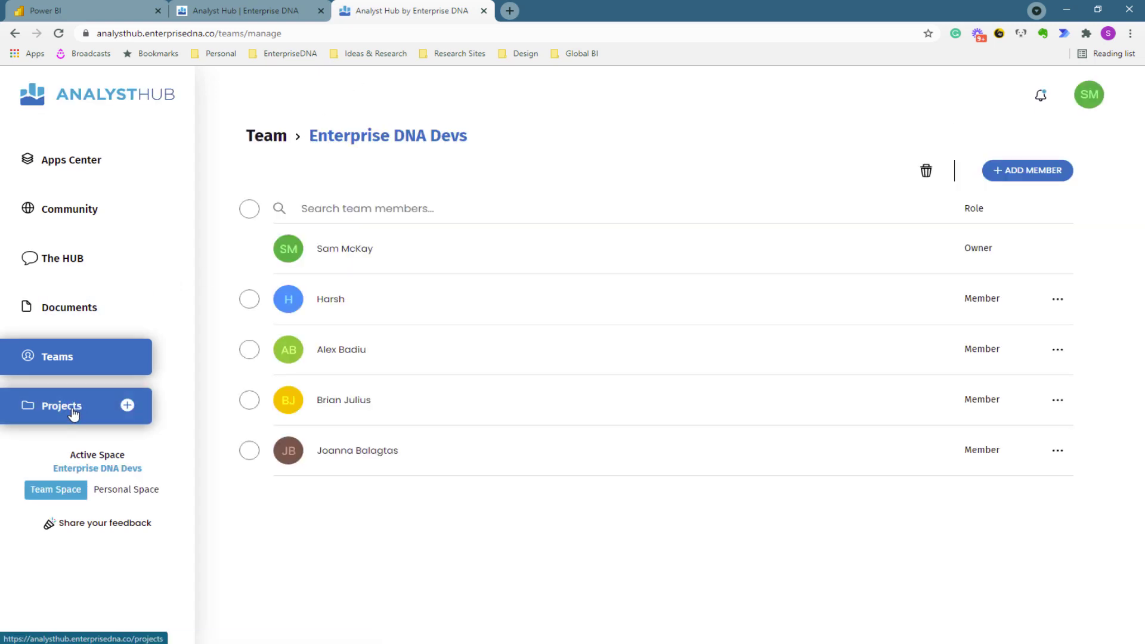
Step: Show the Projects page listing six team projects from eDNA Marketing to eDNA Operations
click(73, 406)
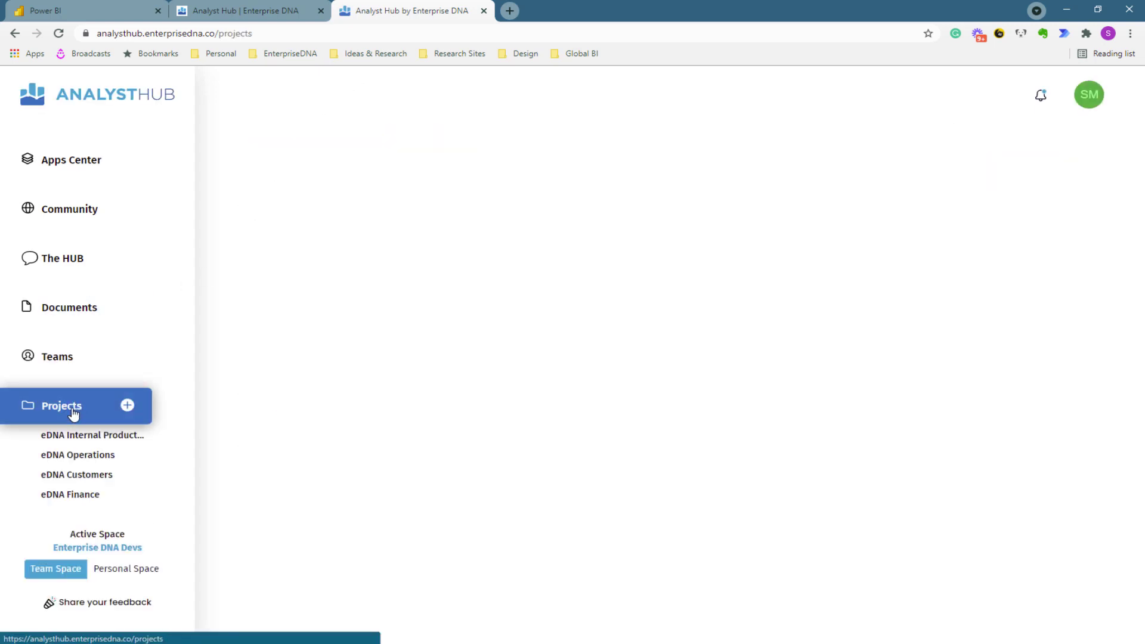
click(61, 405)
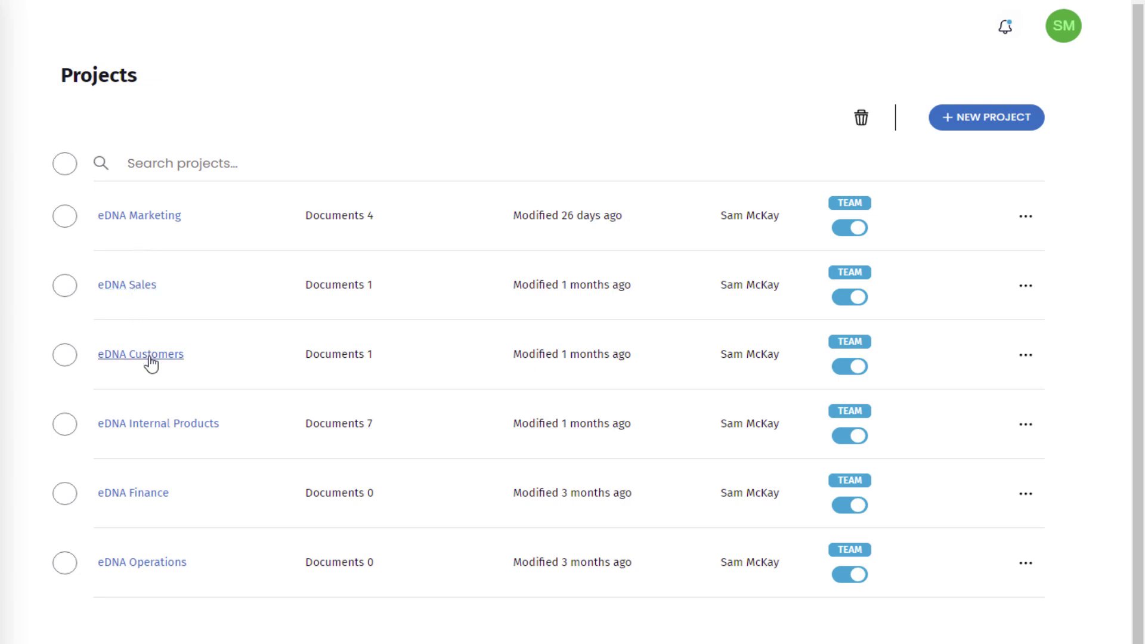
mouse_move(230, 203)
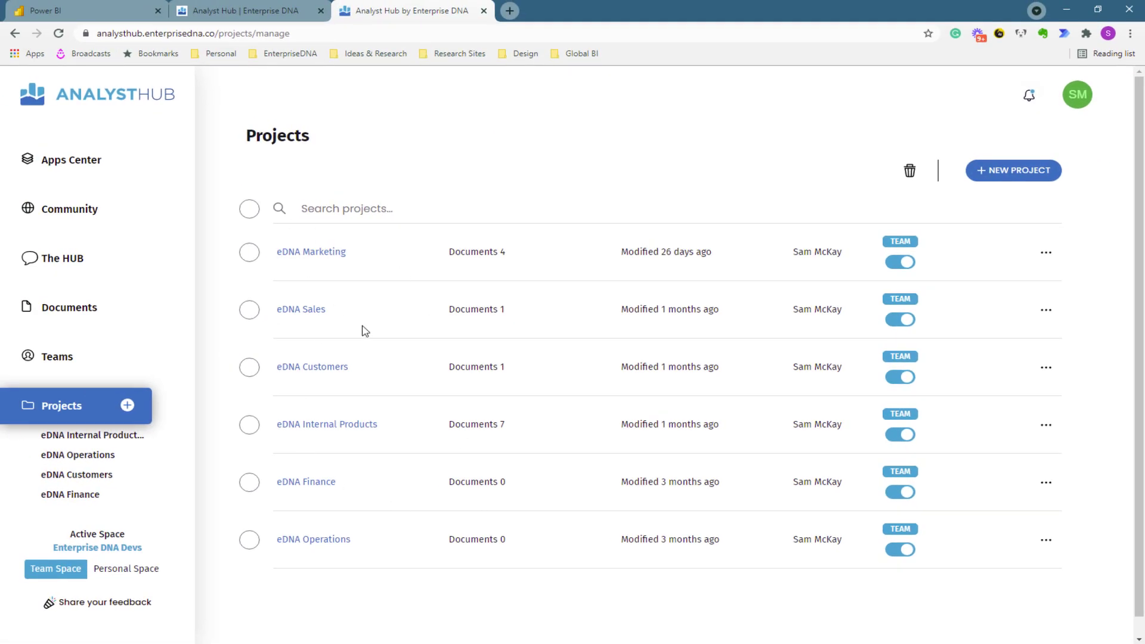
Step: Show the team's Documents gallery of 22 documents, down to Snowflake Data Sources
click(70, 307)
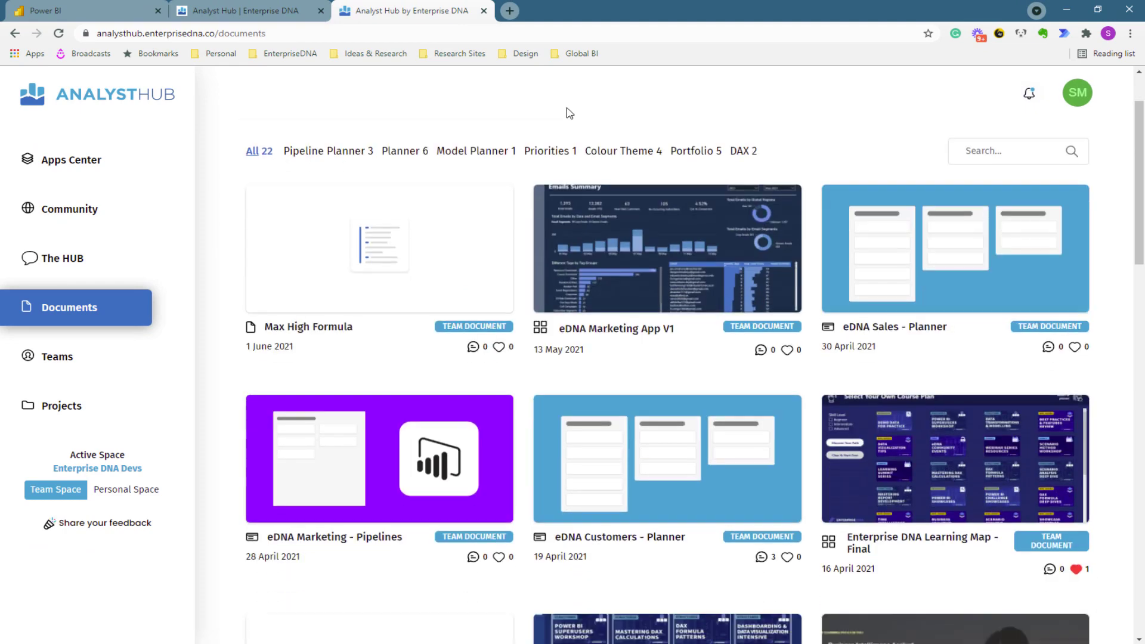
scroll(down, 3)
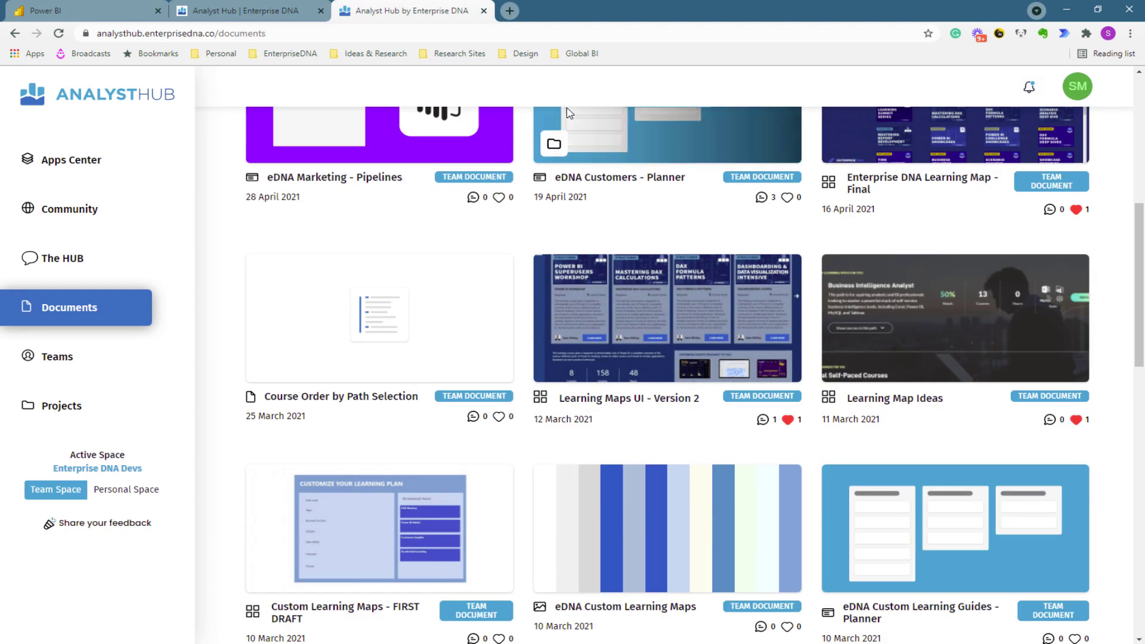
scroll(down, 3)
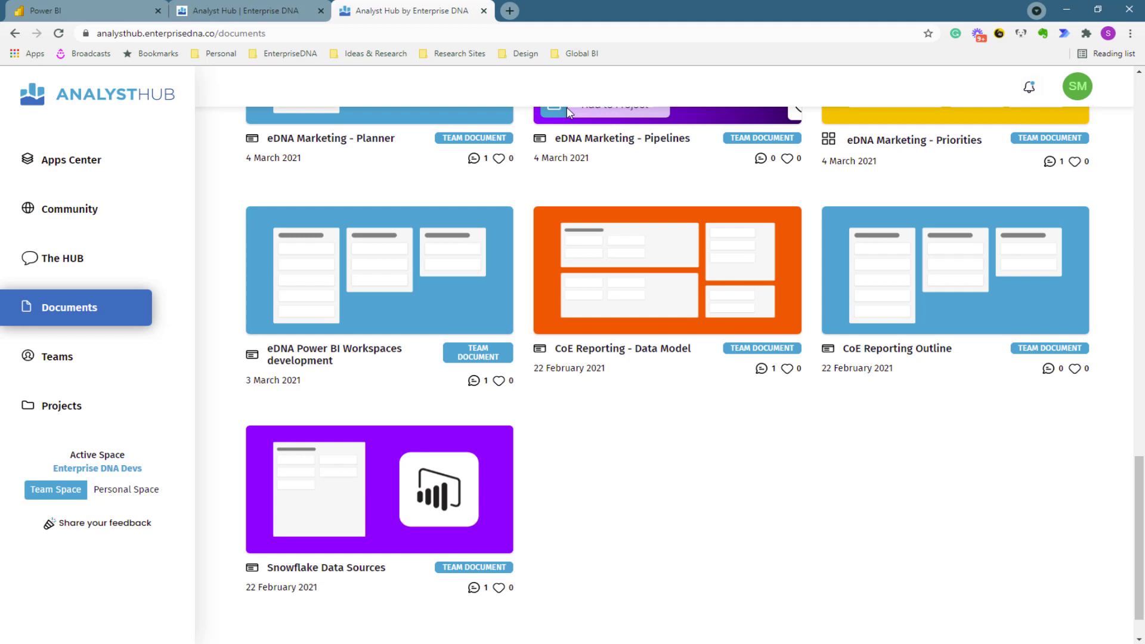
mouse_move(347, 182)
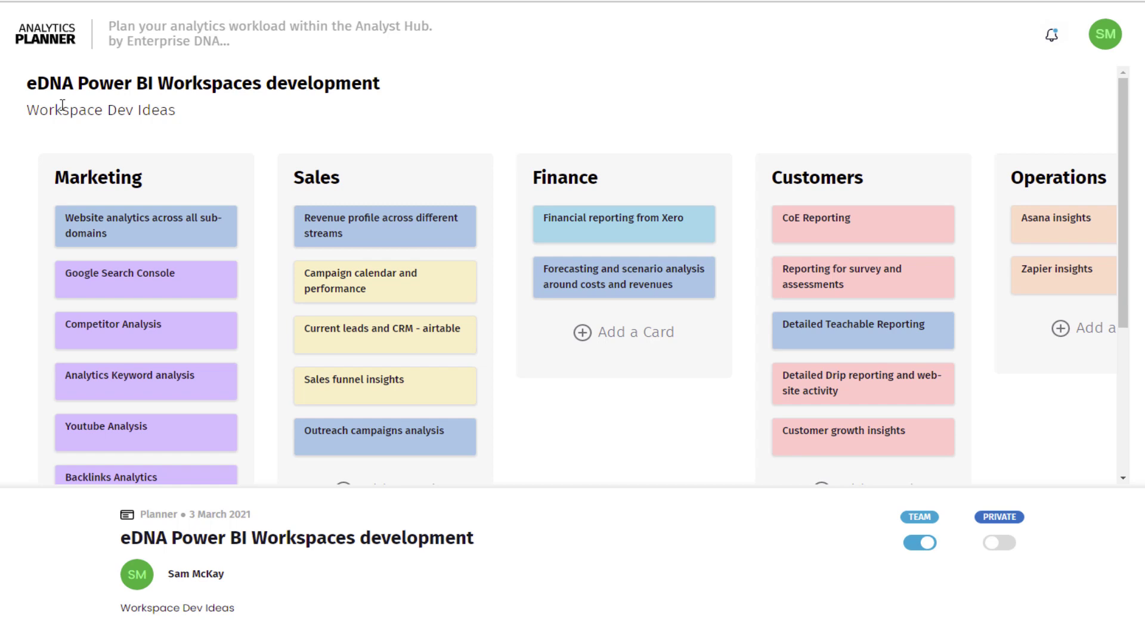
mouse_move(119, 191)
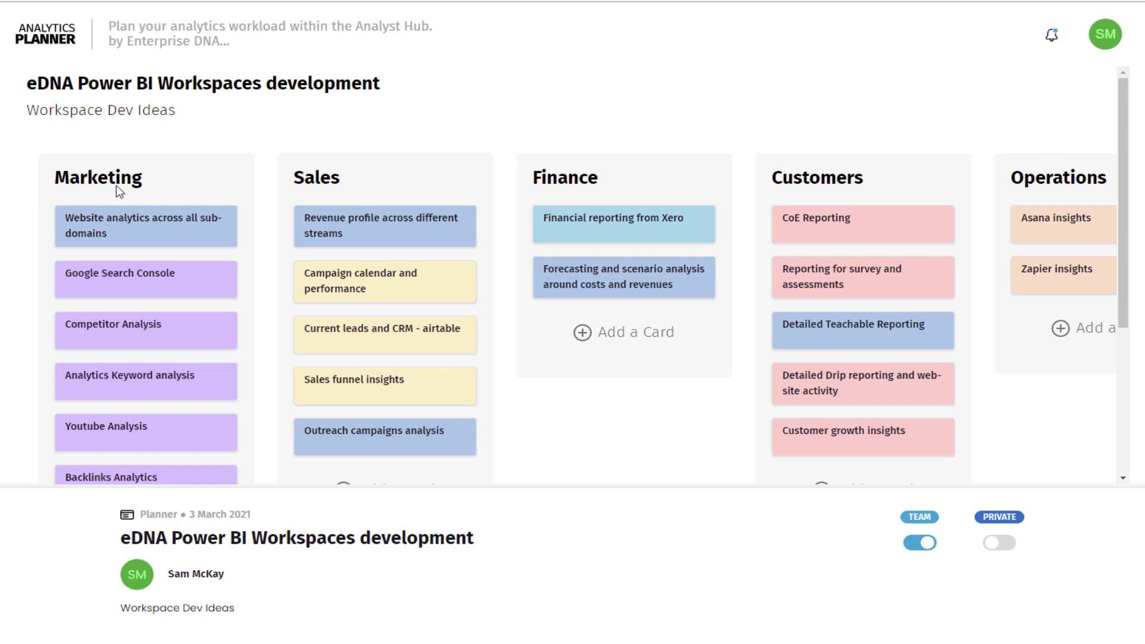
mouse_move(140, 225)
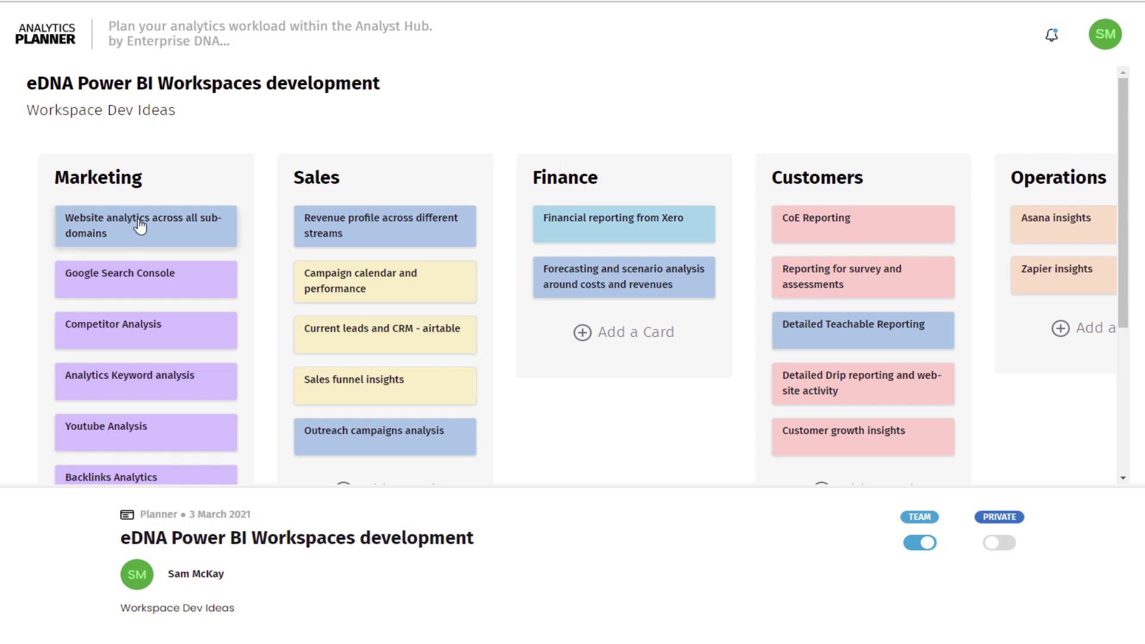
Step: Scroll the eDNA Power BI Workspaces planner board across its Marketing to Operations cards
scroll(down, 3)
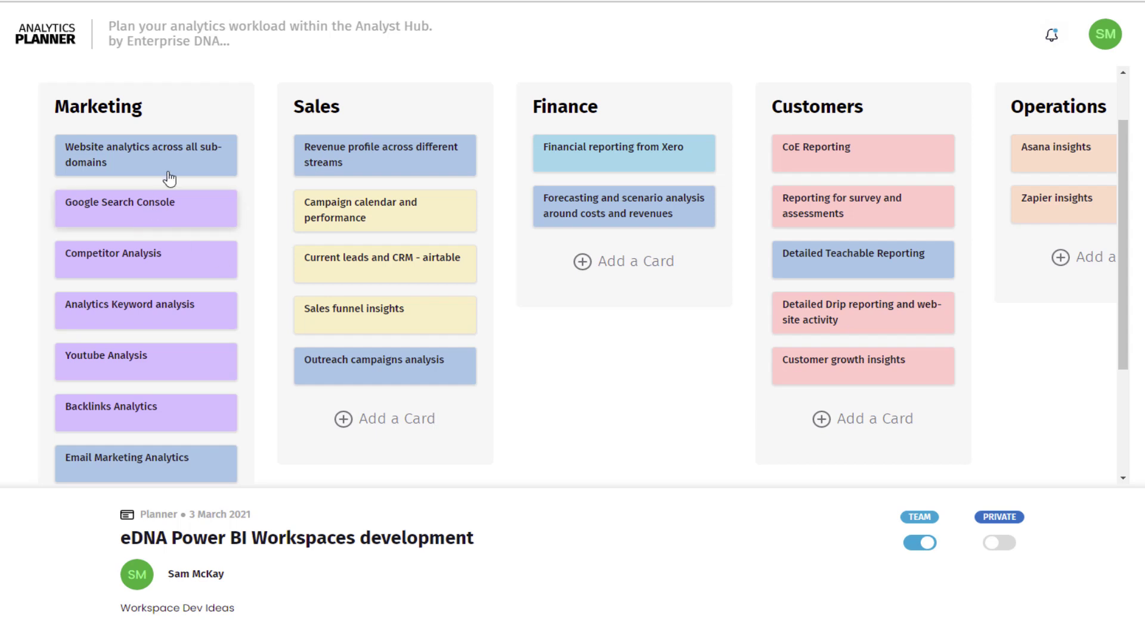
mouse_move(139, 207)
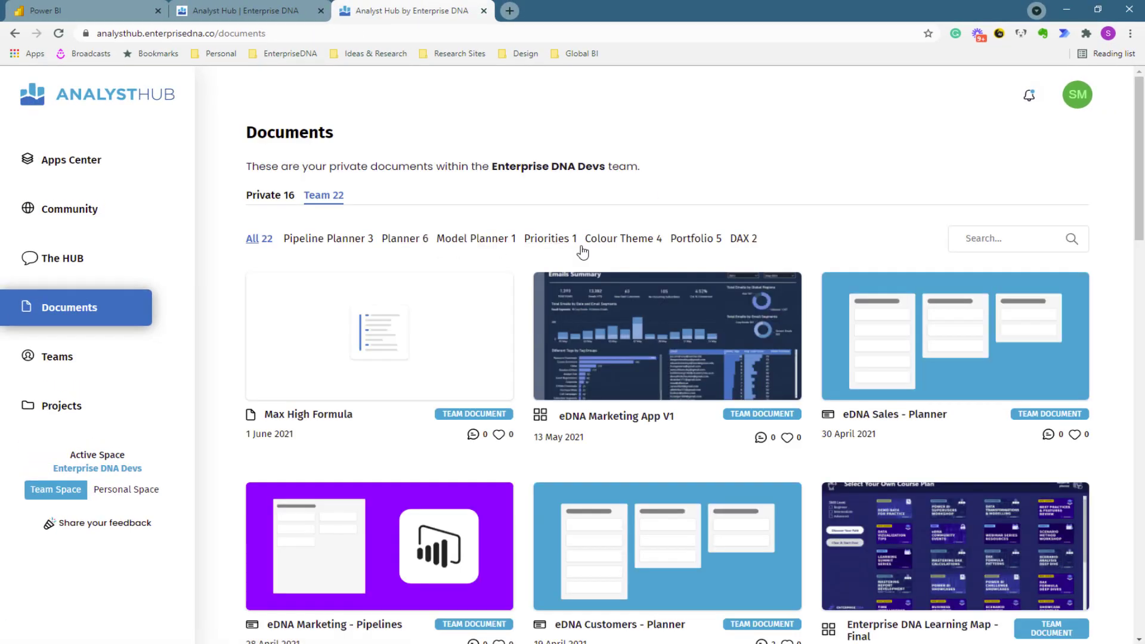
Step: View the Snowflake Data Sources document, then the eDNA Marketing - Pipelines document from the gallery
scroll(down, 3)
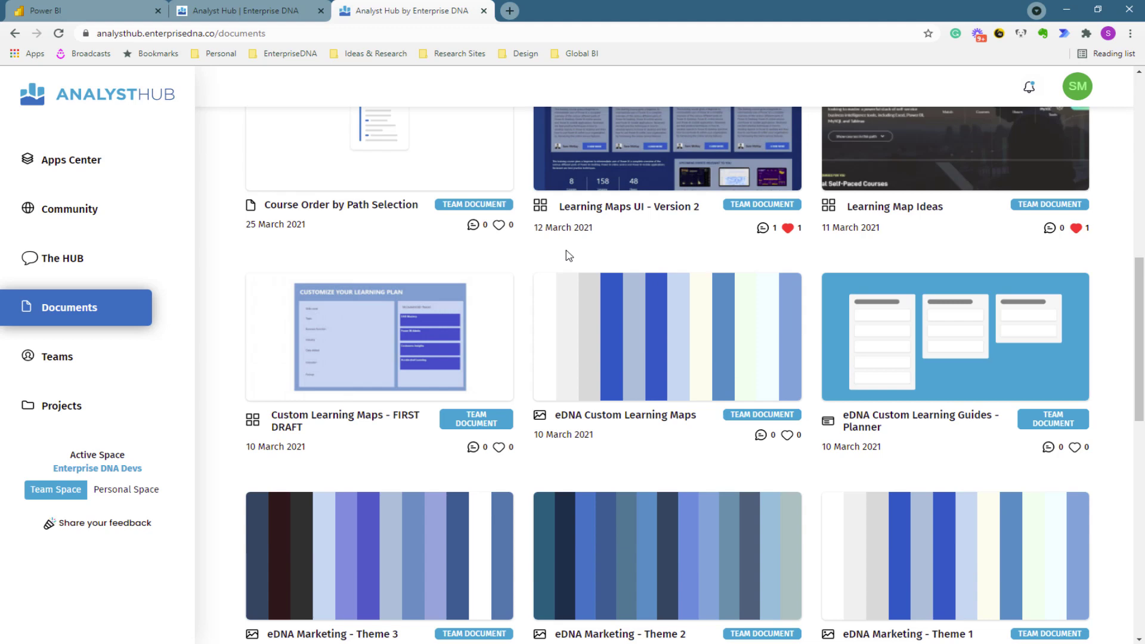
scroll(down, 3)
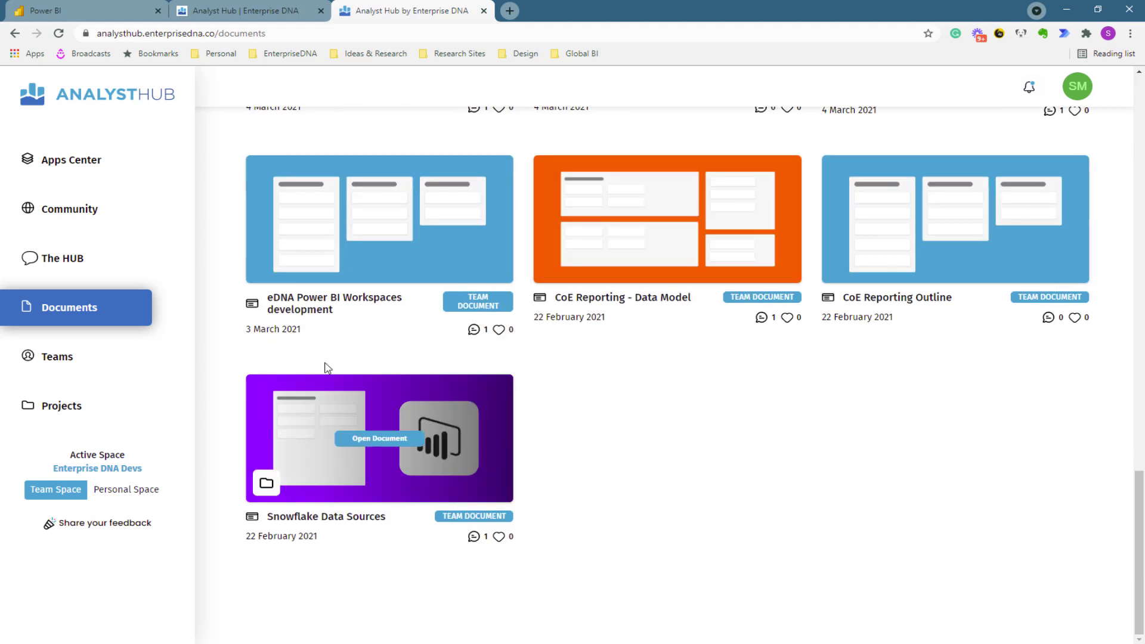
click(380, 438)
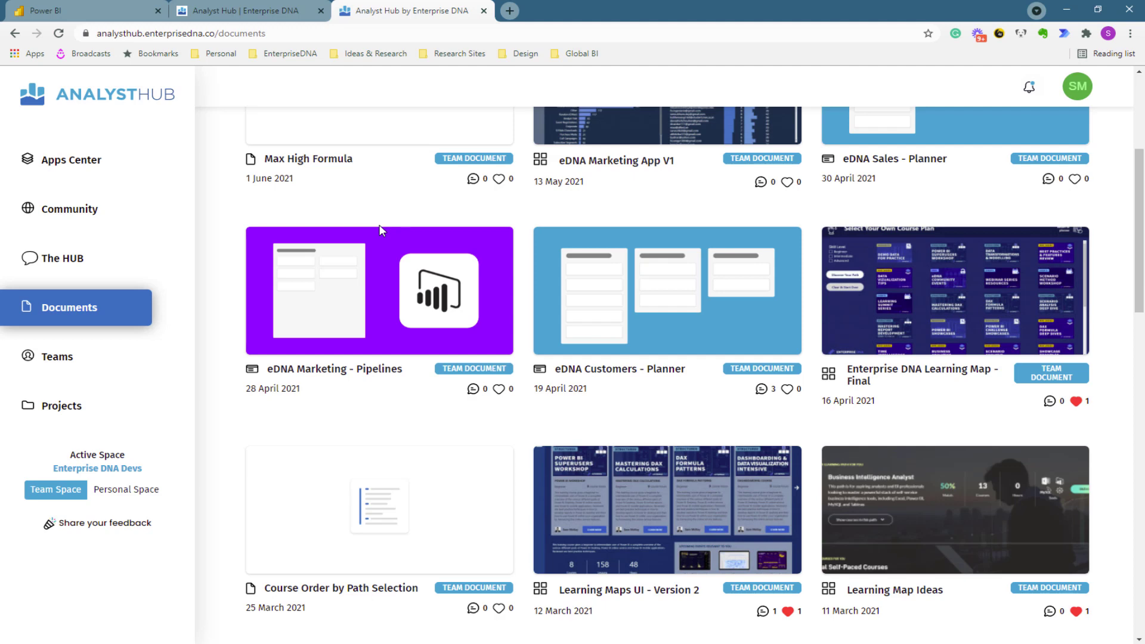
click(378, 291)
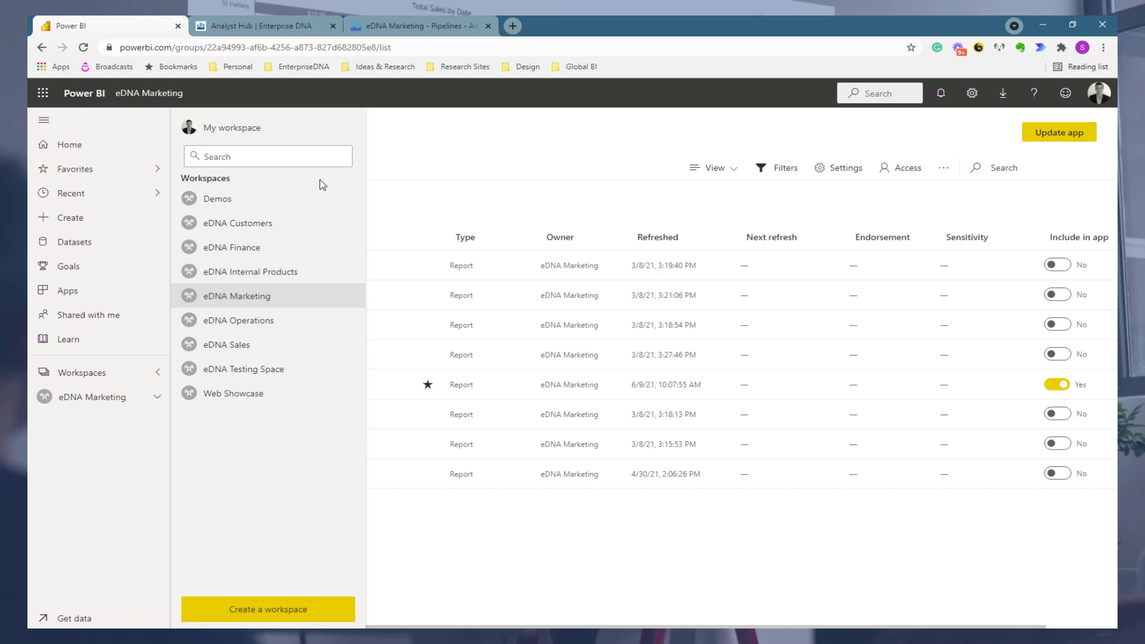
mouse_move(489, 200)
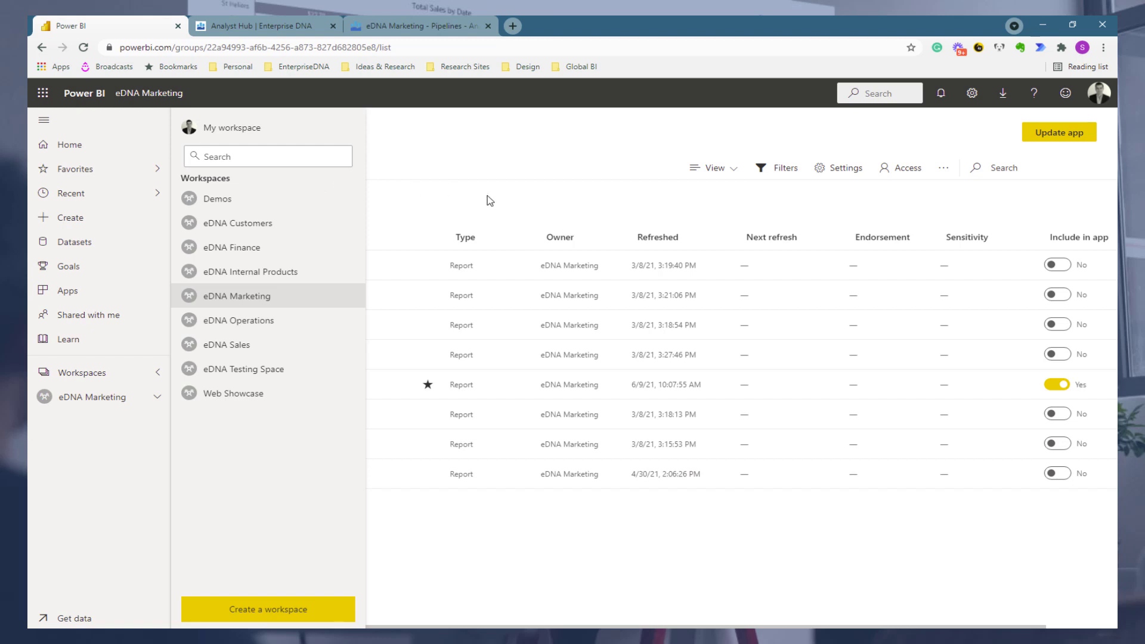
Step: Dismiss the Workspaces flyout to show the eight eDNA Marketing reports again
click(237, 296)
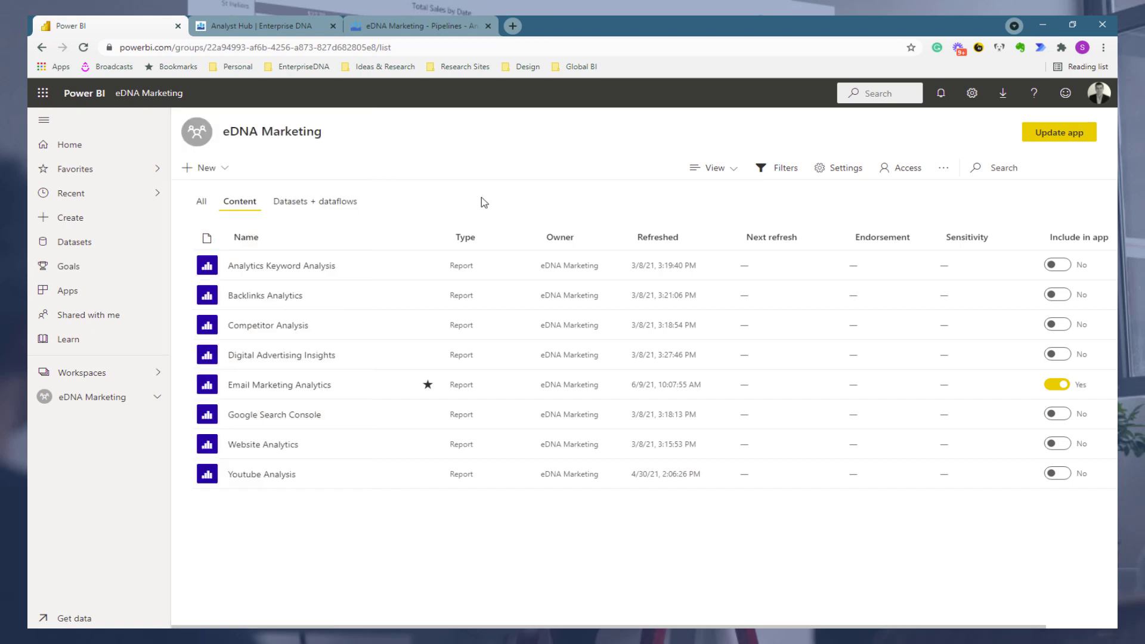